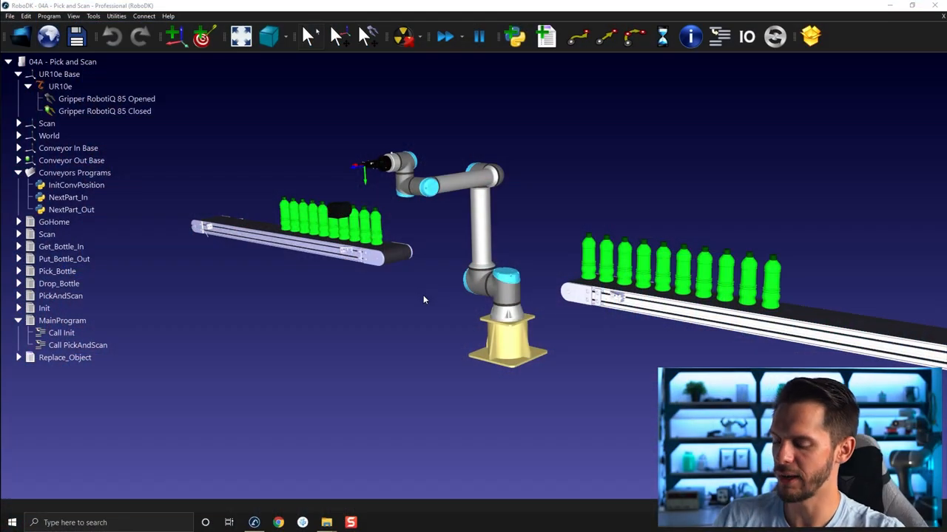
{"action": "mouse_move", "coordinate": [355, 307]}
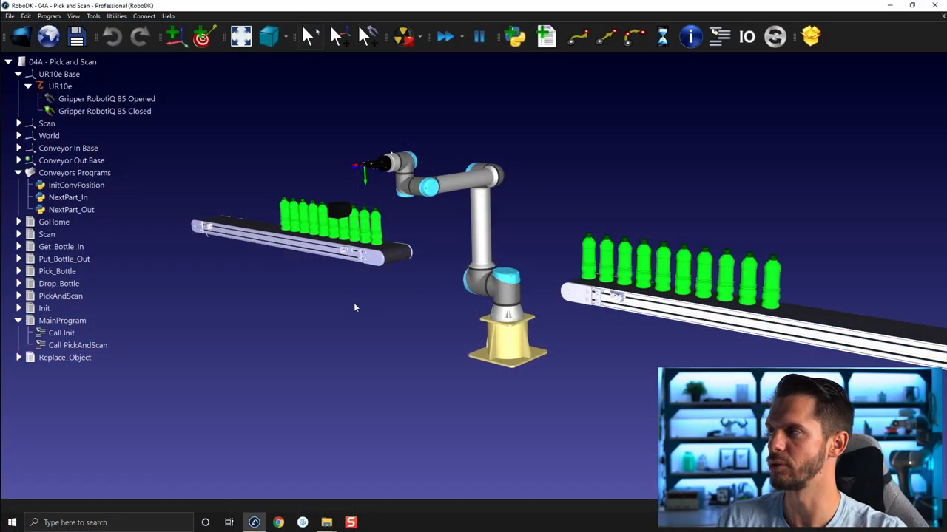
Start a new station and load Phone-Case.sld and Phone-Case-RDK-Logo.sld from the simulation events folder
{"action": "left_click", "coordinate": [10, 15]}
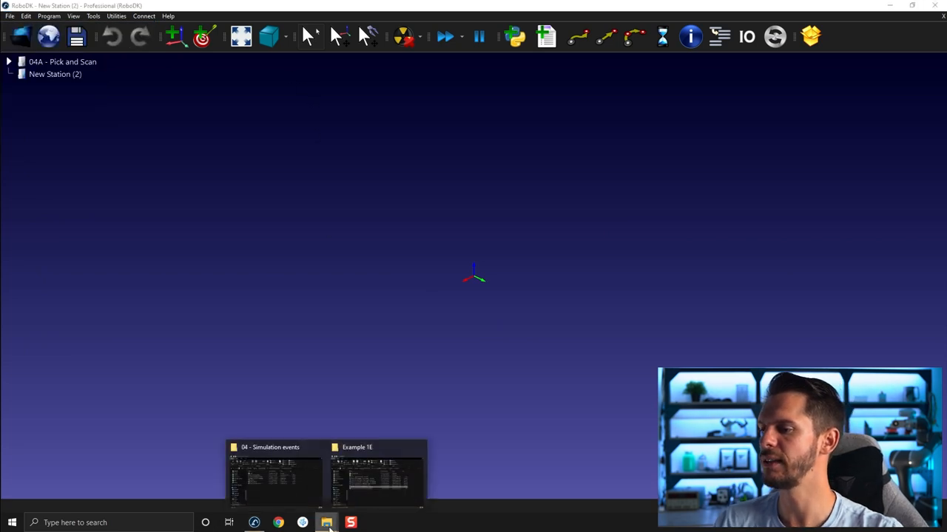
{"action": "left_click", "coordinate": [274, 473]}
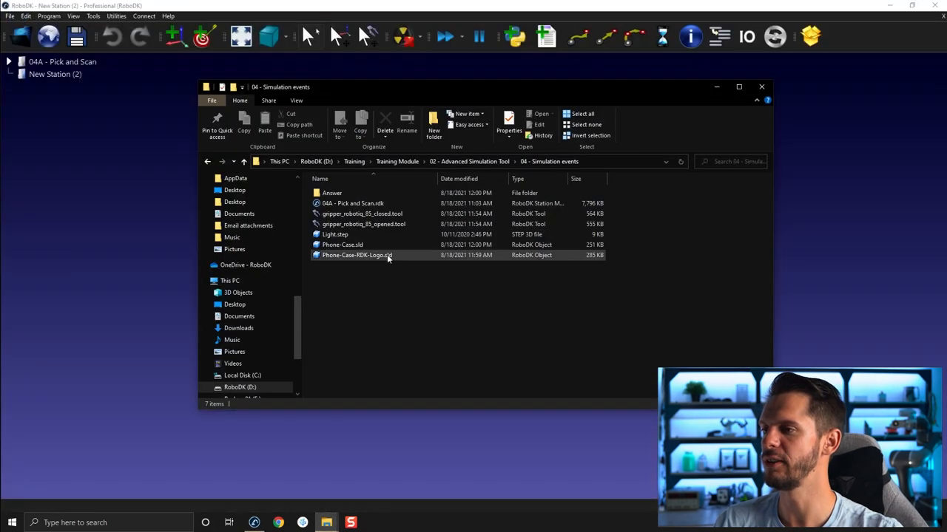
{"action": "left_click", "coordinate": [343, 244]}
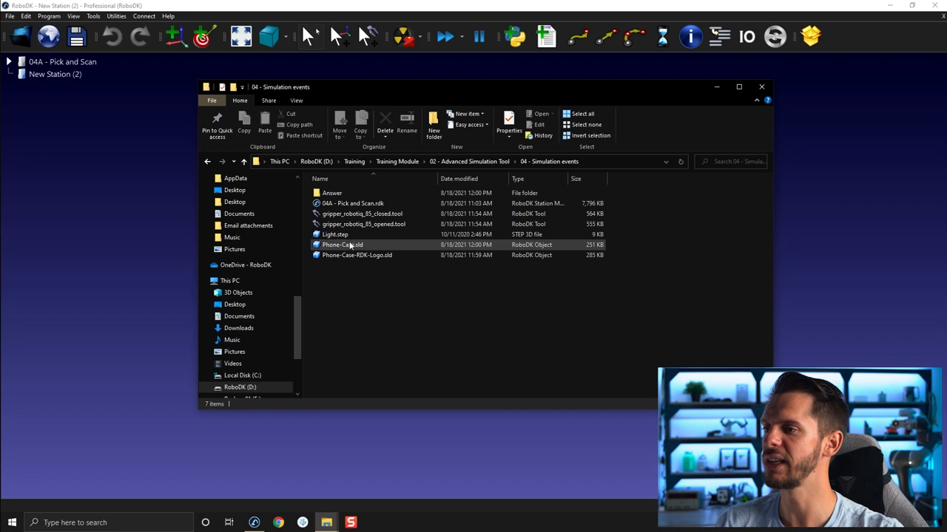
{"action": "left_click", "coordinate": [357, 255]}
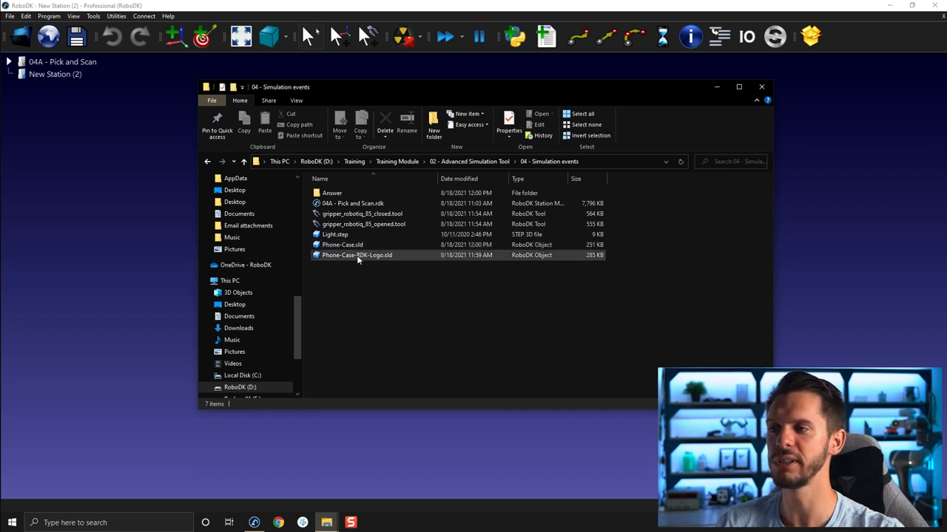
{"action": "left_click", "coordinate": [343, 245]}
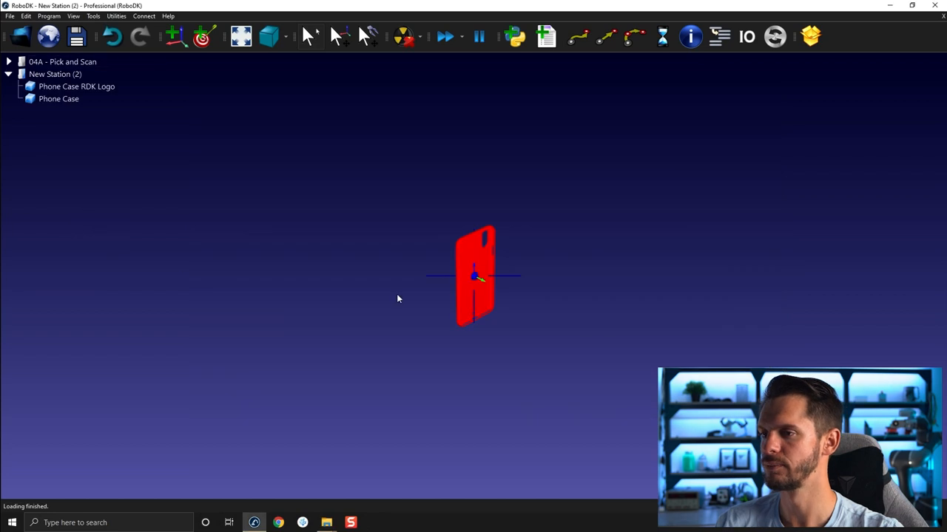
{"action": "left_click", "coordinate": [77, 87]}
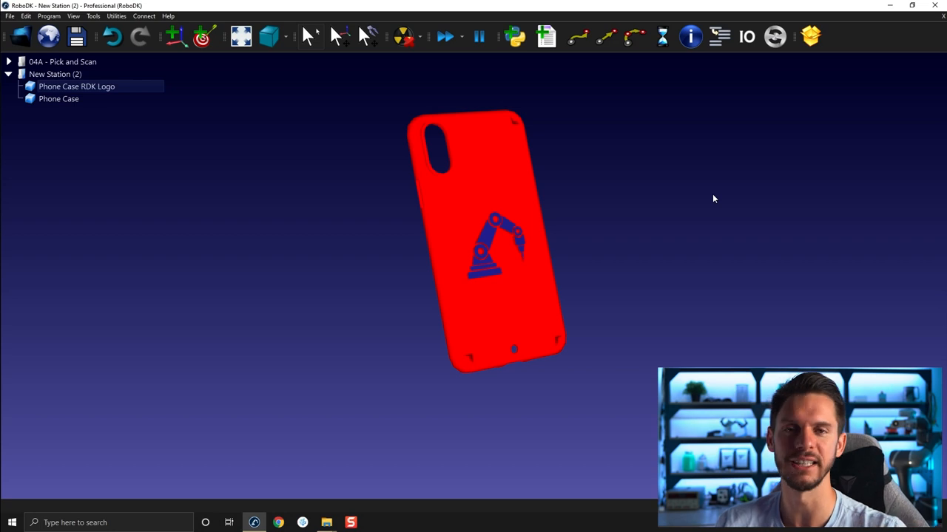
{"action": "mouse_move", "coordinate": [562, 290]}
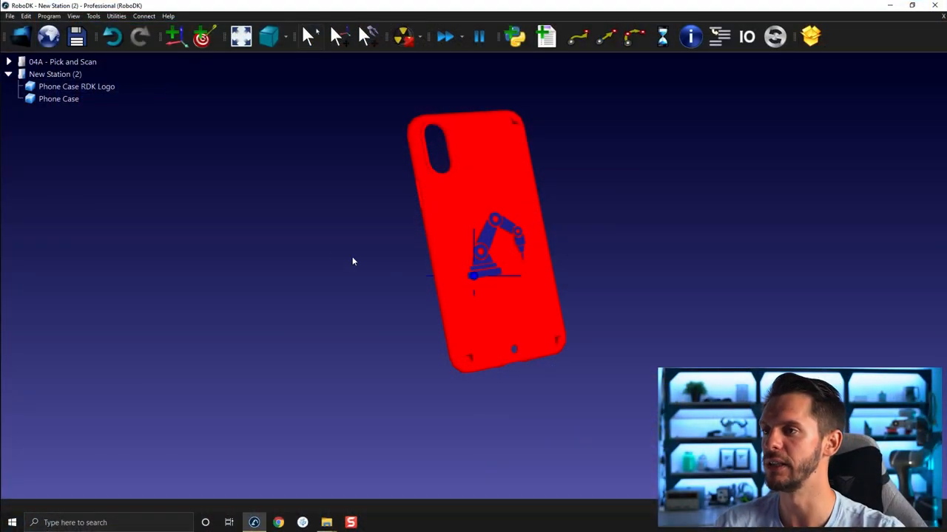
{"action": "left_click_drag", "start_coordinate": [353, 261], "coordinate": [451, 242]}
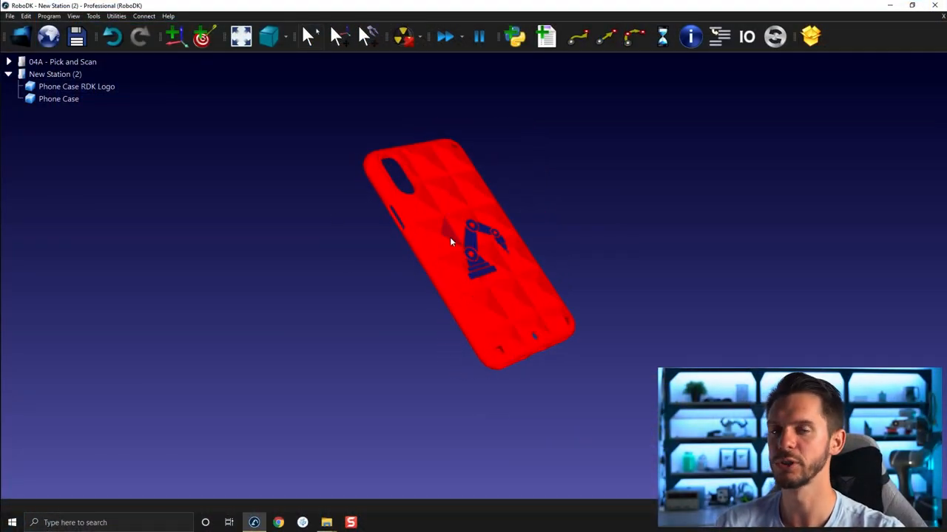
{"action": "left_click_drag", "start_coordinate": [451, 243], "coordinate": [228, 228]}
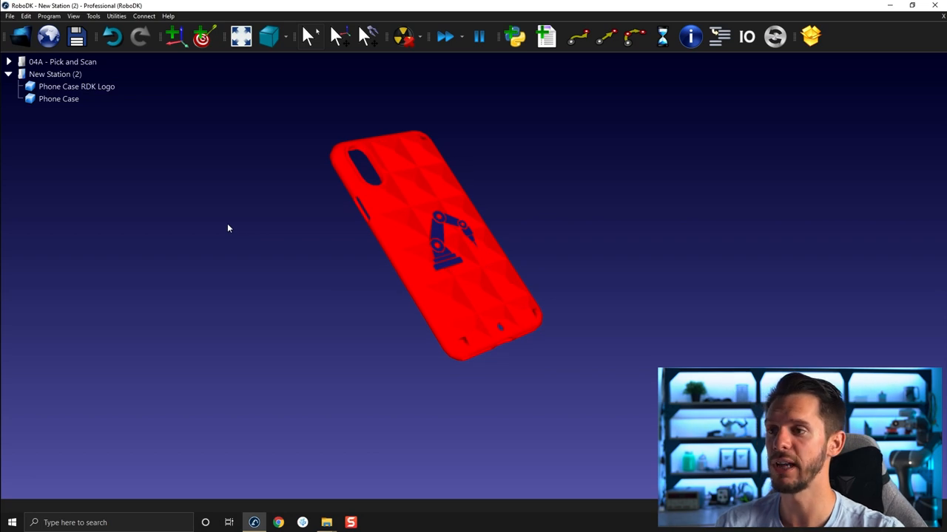
{"action": "mouse_move", "coordinate": [169, 214]}
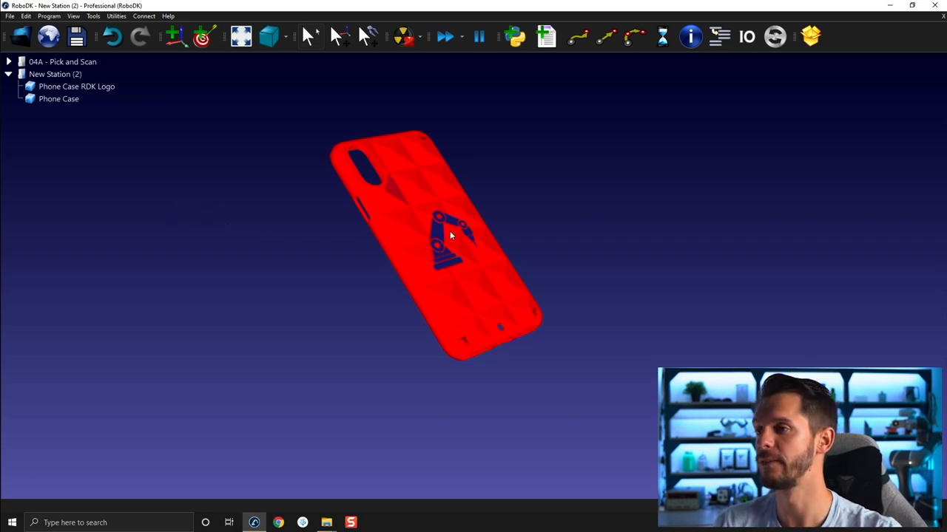
Hide the Phone Case RDK Logo object and name the new program Show_Logo
{"action": "left_click", "coordinate": [58, 98]}
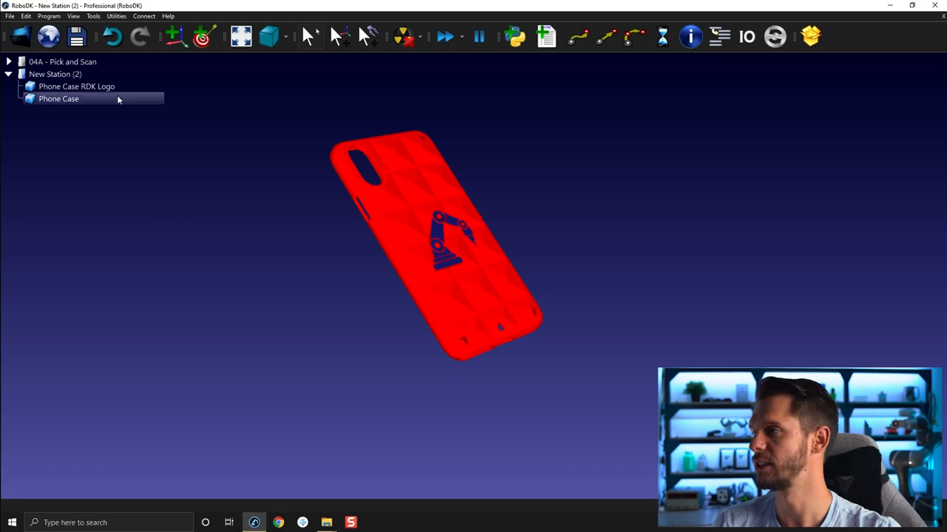
{"action": "left_click", "coordinate": [76, 87]}
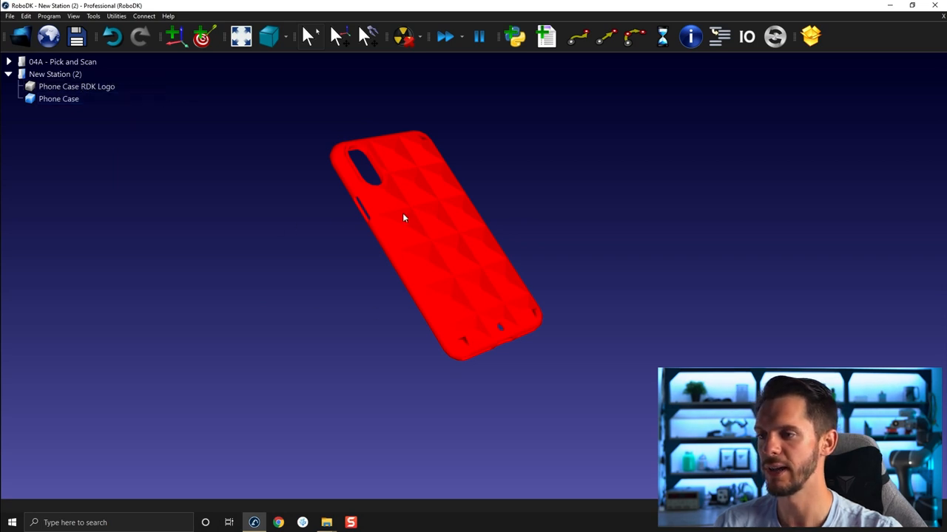
{"action": "mouse_move", "coordinate": [343, 284]}
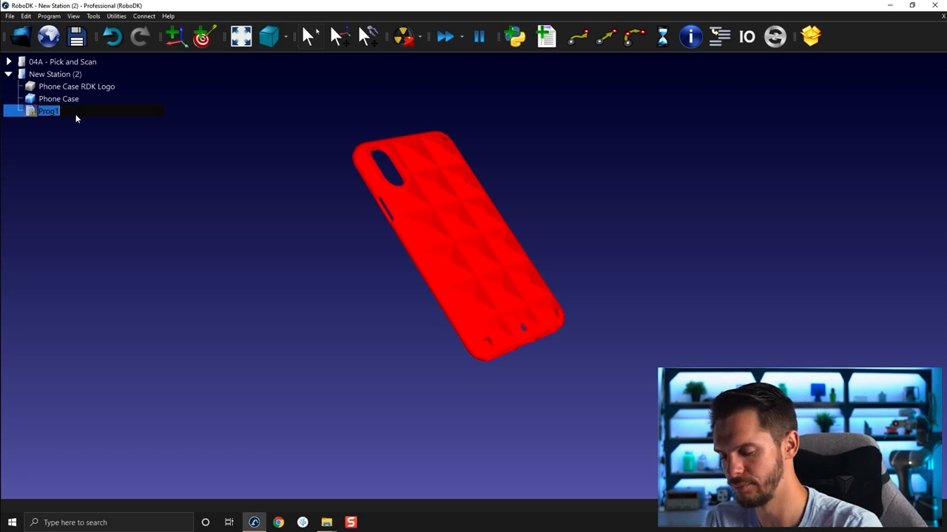
{"action": "type", "text": "Show_Logo"}
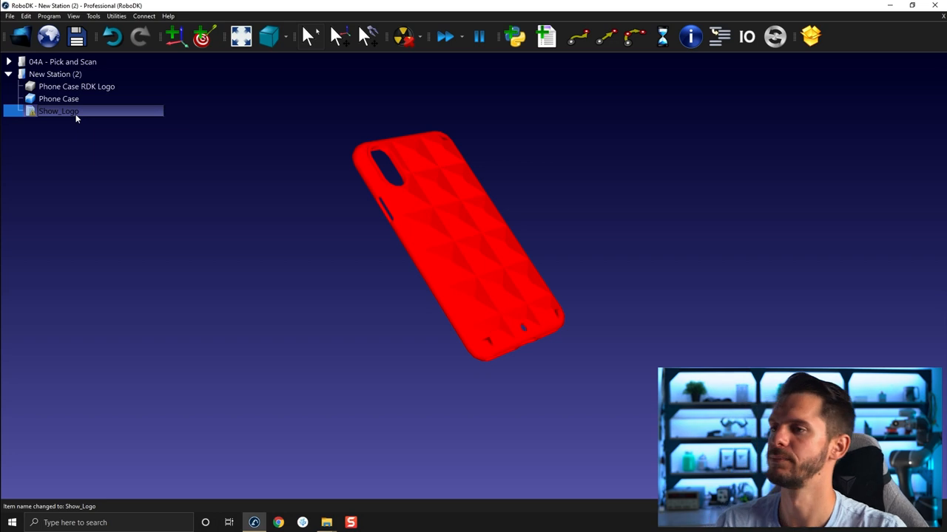
{"action": "mouse_move", "coordinate": [116, 268]}
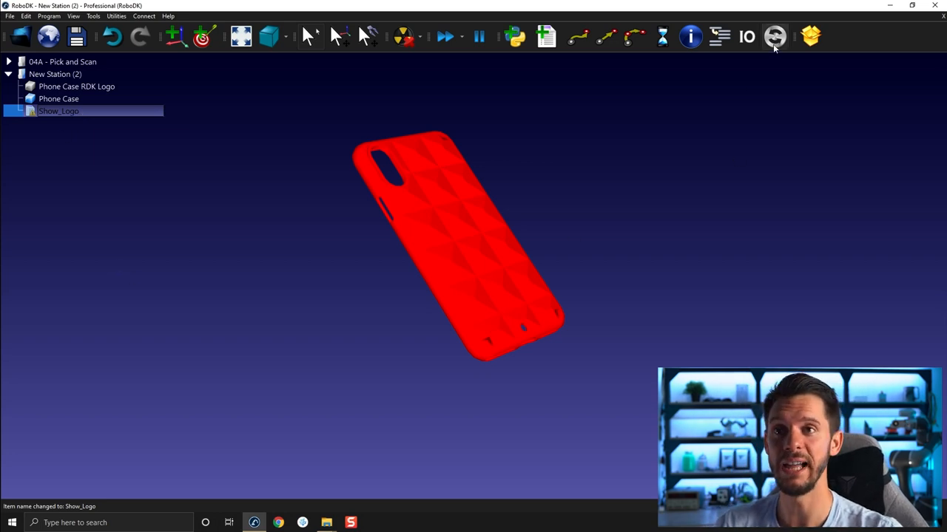
Add two simulation events to Show_Logo: show Phone Case RDK Logo, hide Phone Case
{"action": "left_click", "coordinate": [774, 37]}
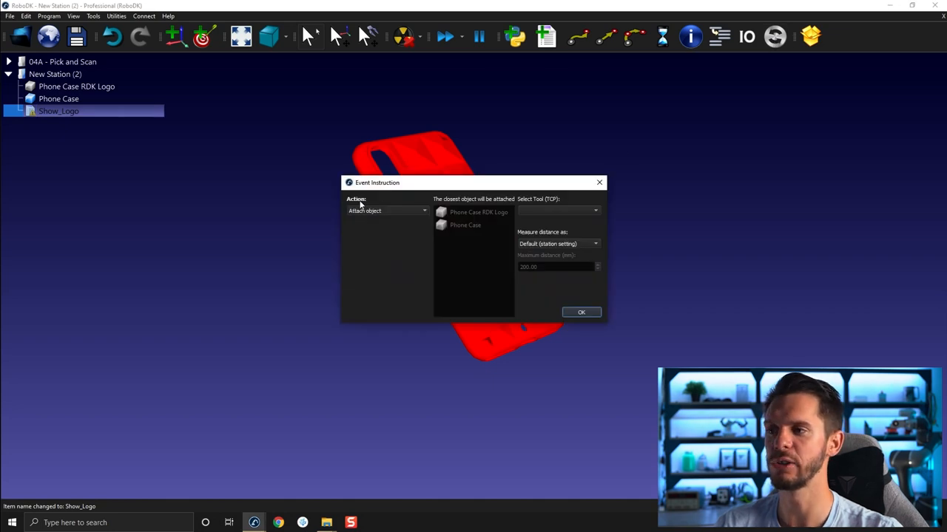
{"action": "left_click", "coordinate": [386, 211]}
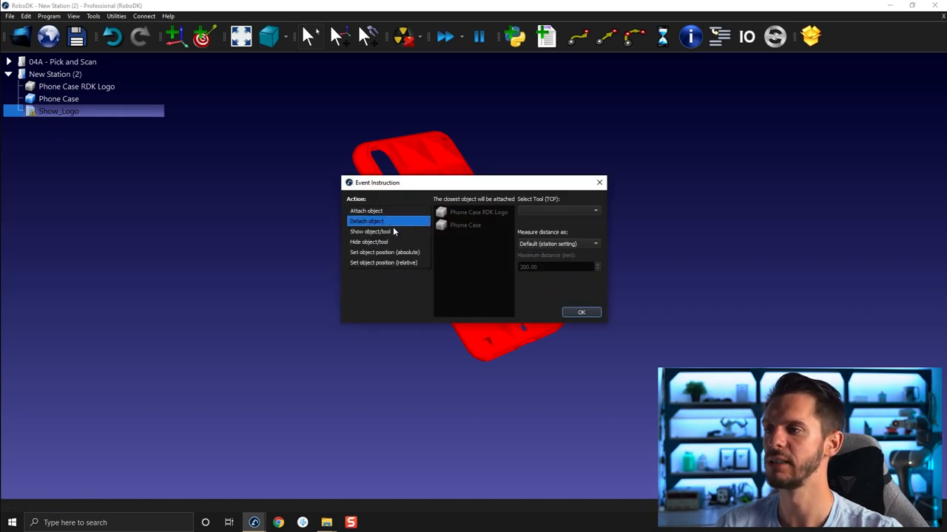
{"action": "left_click", "coordinate": [369, 232]}
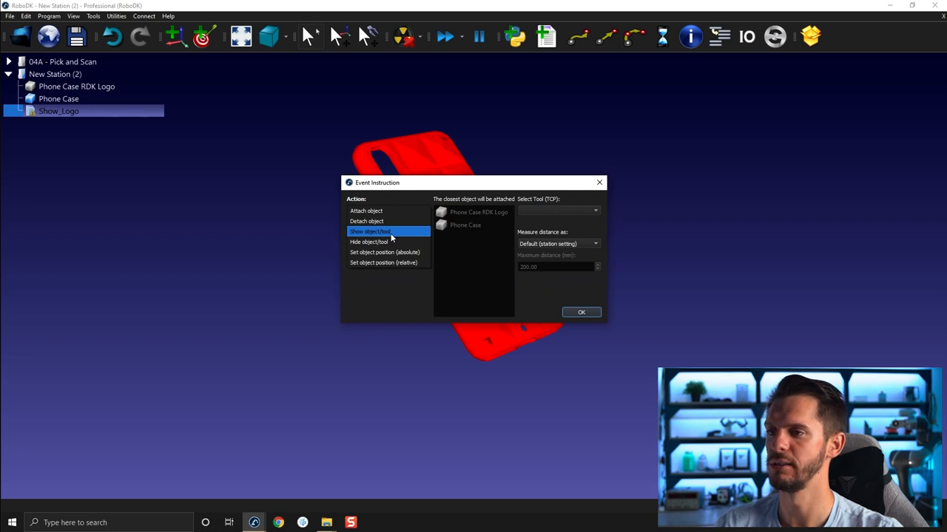
{"action": "left_click", "coordinate": [369, 232]}
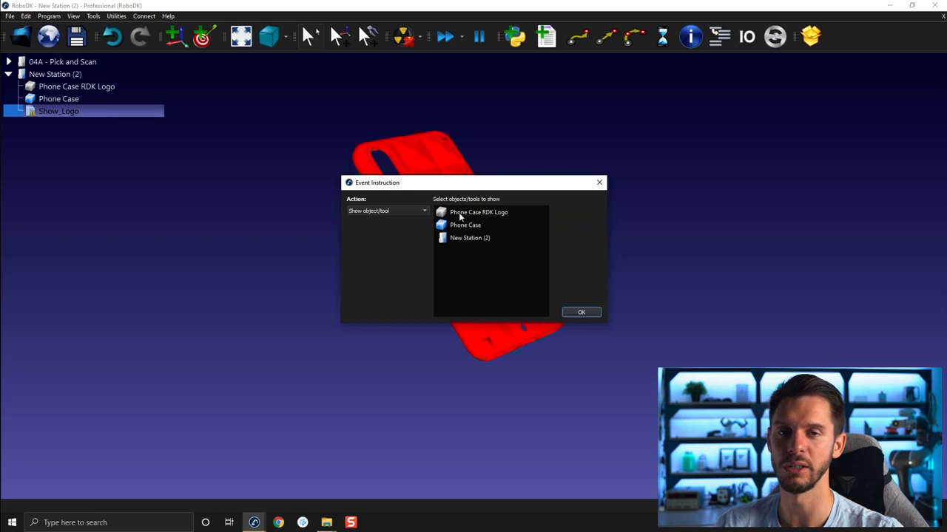
{"action": "left_click", "coordinate": [477, 212]}
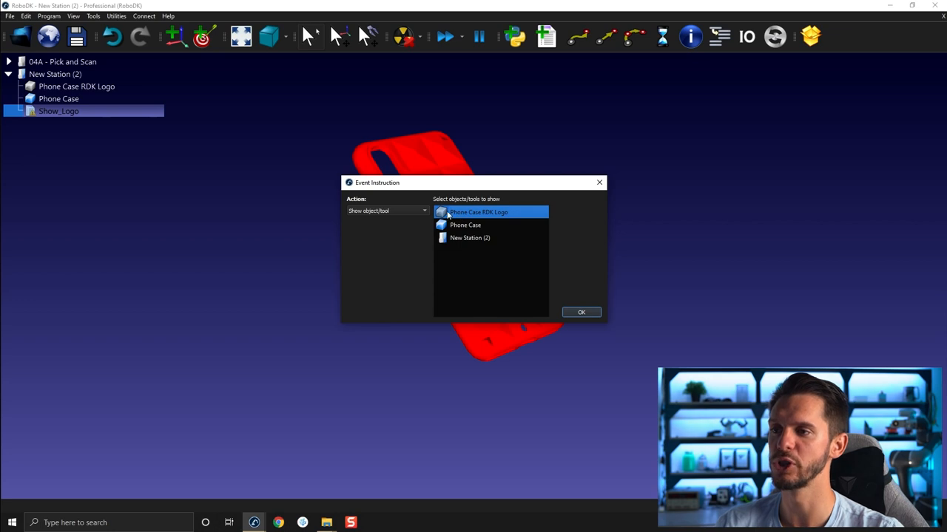
{"action": "mouse_move", "coordinate": [589, 305]}
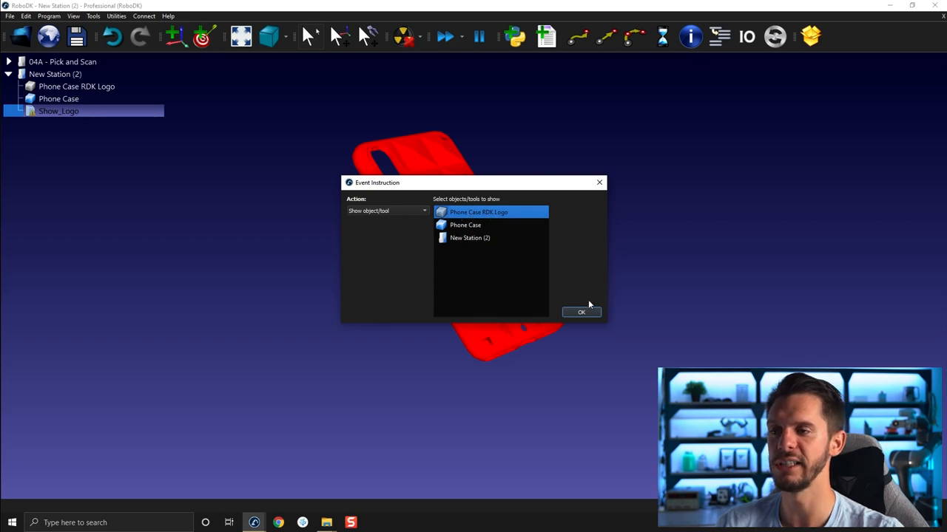
{"action": "left_click", "coordinate": [582, 312]}
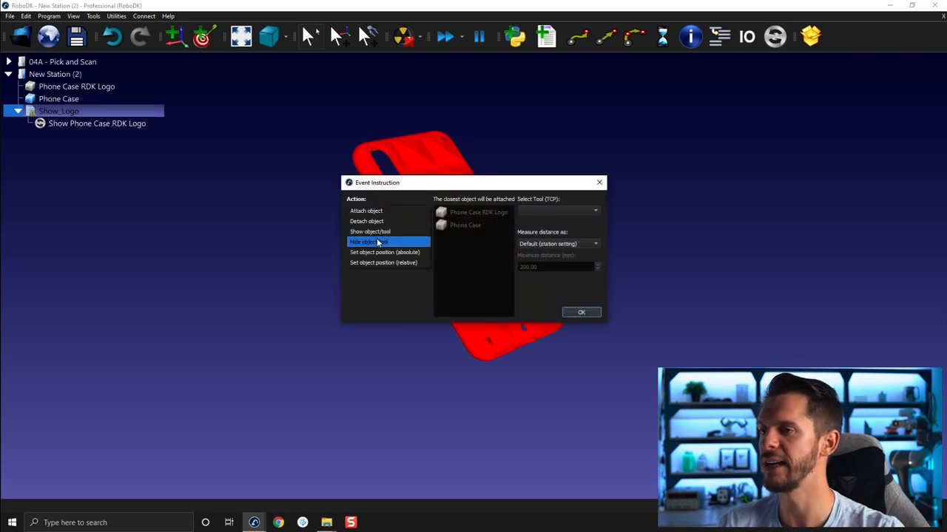
{"action": "left_click", "coordinate": [369, 242]}
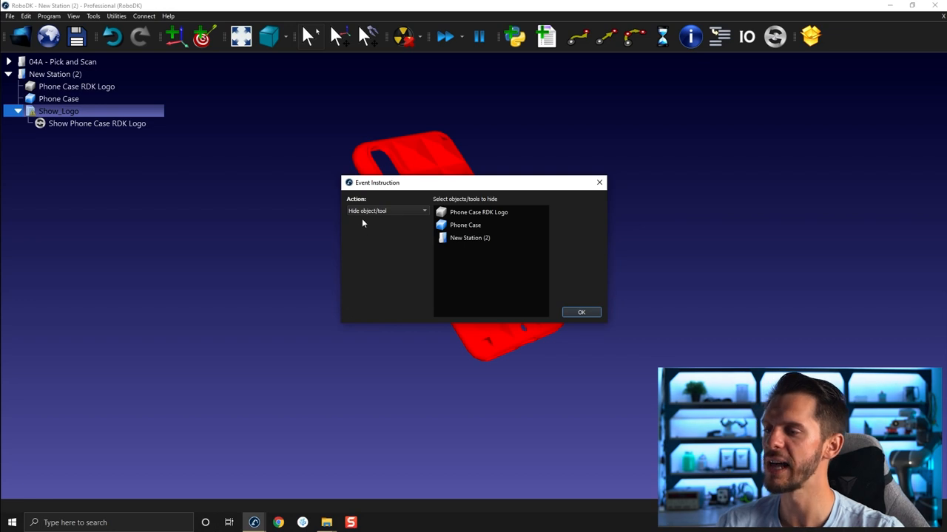
{"action": "mouse_move", "coordinate": [371, 220]}
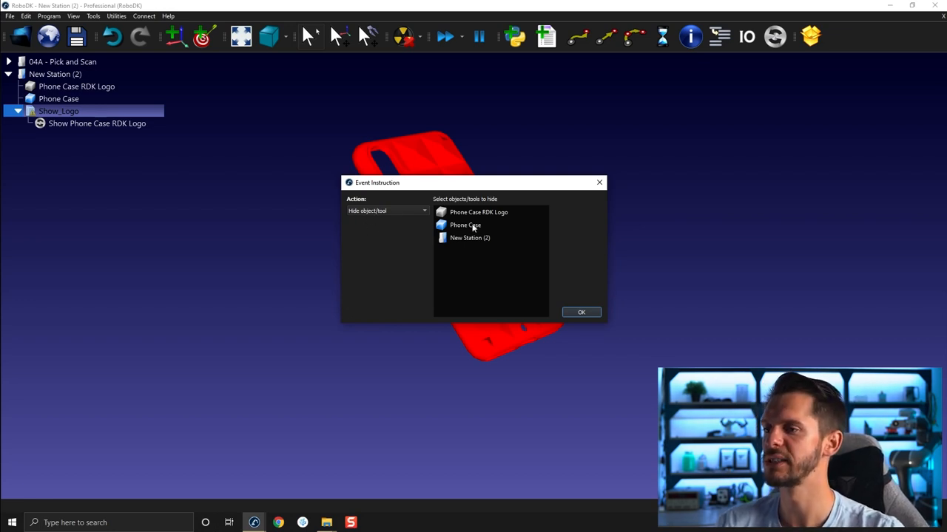
{"action": "left_click", "coordinate": [581, 311]}
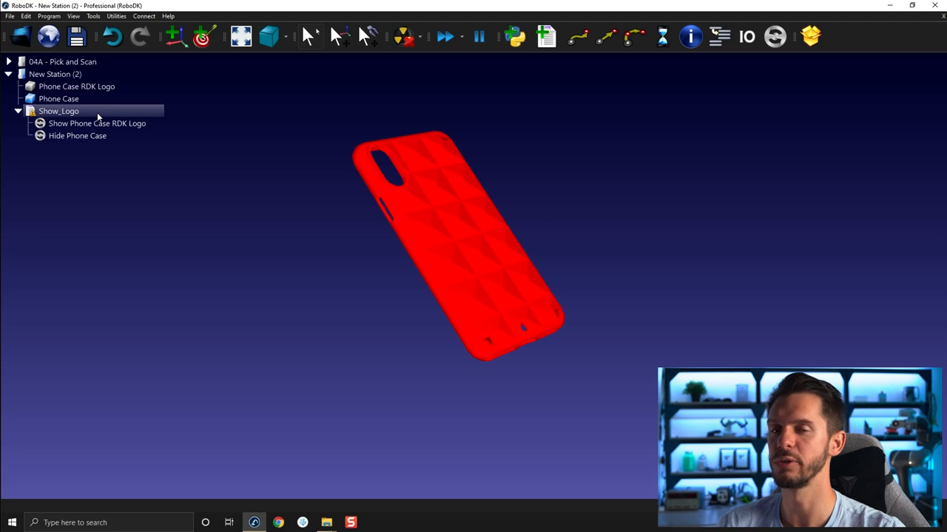
Run Show_Logo and turn off the logo phone case's visible reference frame
{"action": "double_click", "coordinate": [59, 111]}
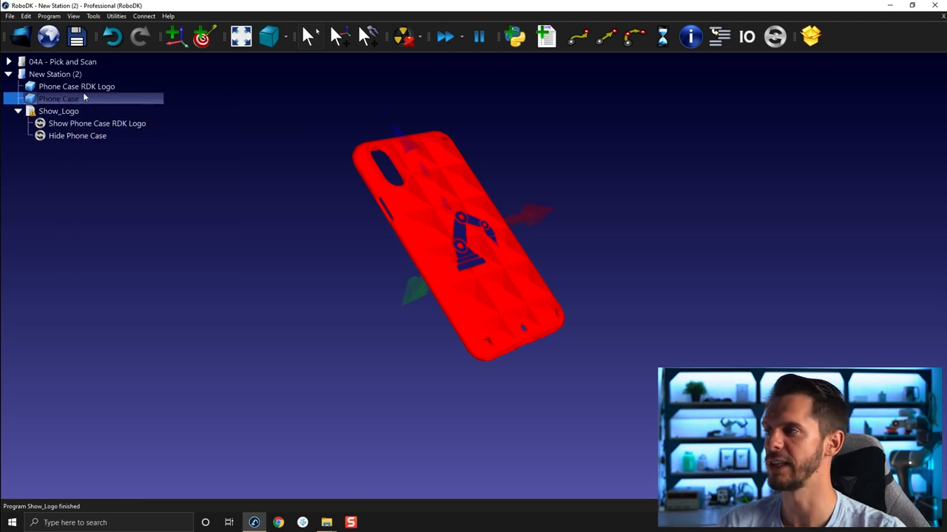
{"action": "right_click", "coordinate": [76, 86]}
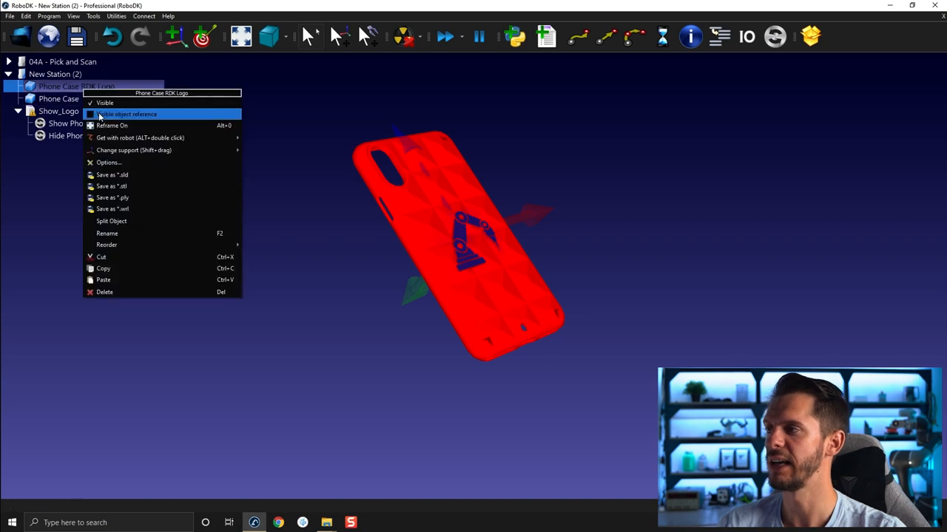
{"action": "left_click", "coordinate": [104, 103]}
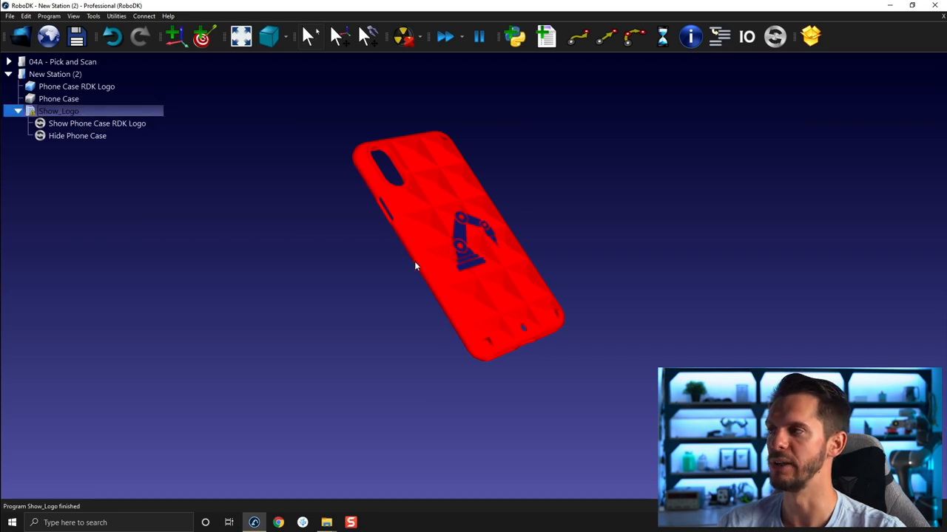
{"action": "mouse_move", "coordinate": [326, 523]}
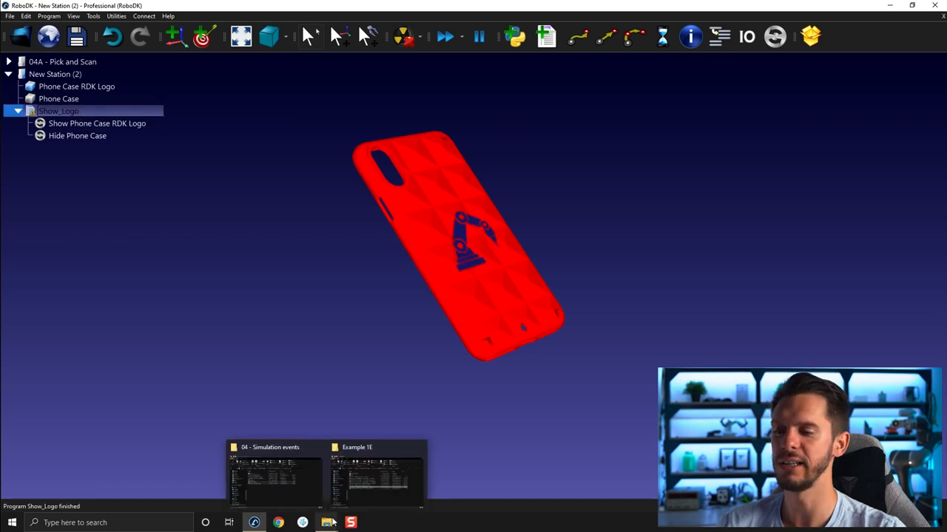
Drag the '04 - Pick and stamp - RoboDK Logo - Done' station from the Answer folder into RoboDK
{"action": "left_click", "coordinate": [275, 473]}
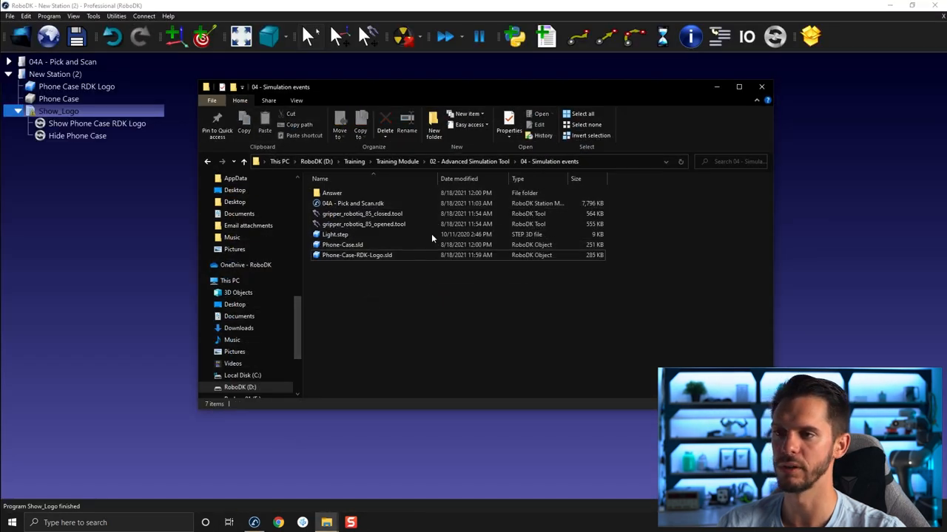
{"action": "double_click", "coordinate": [331, 193]}
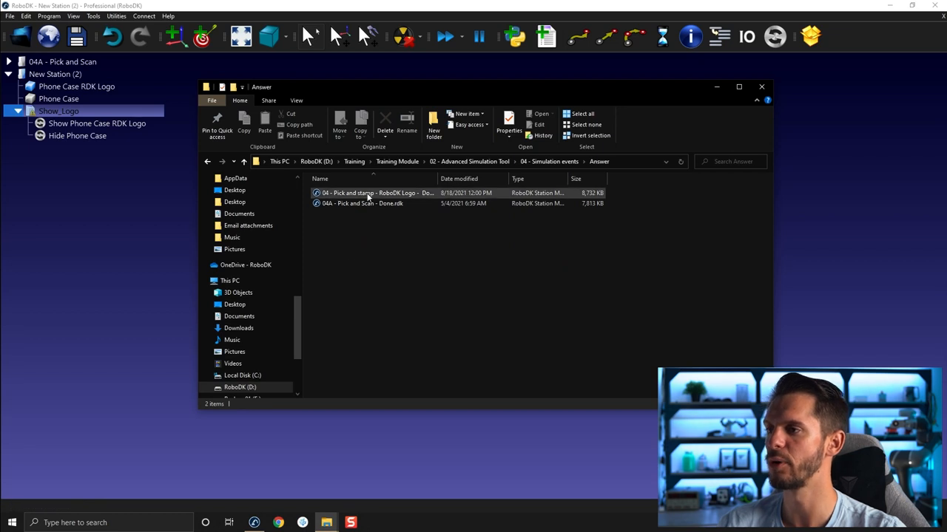
{"action": "left_click_drag", "start_coordinate": [370, 193], "coordinate": [119, 243]}
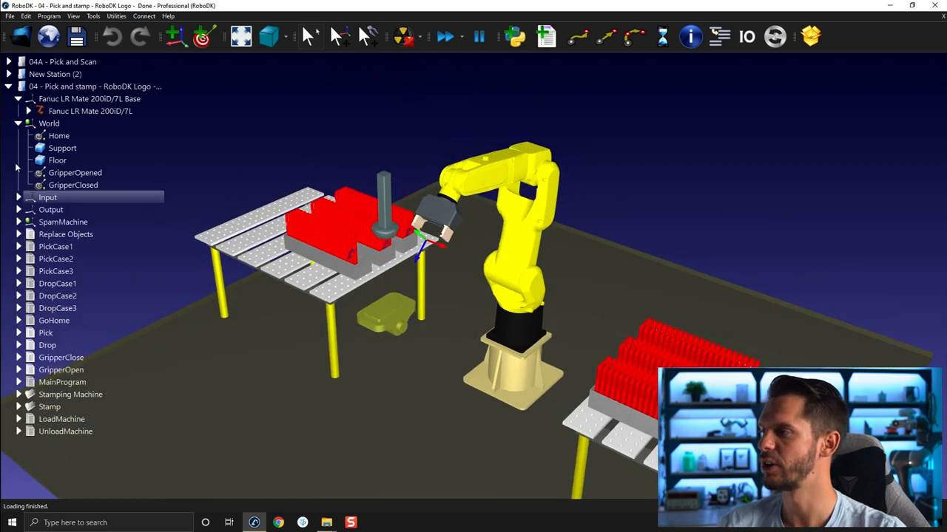
Run MainProgram through its 1m 37.4s simulation, then collapse the station tree
{"action": "left_click", "coordinate": [18, 123]}
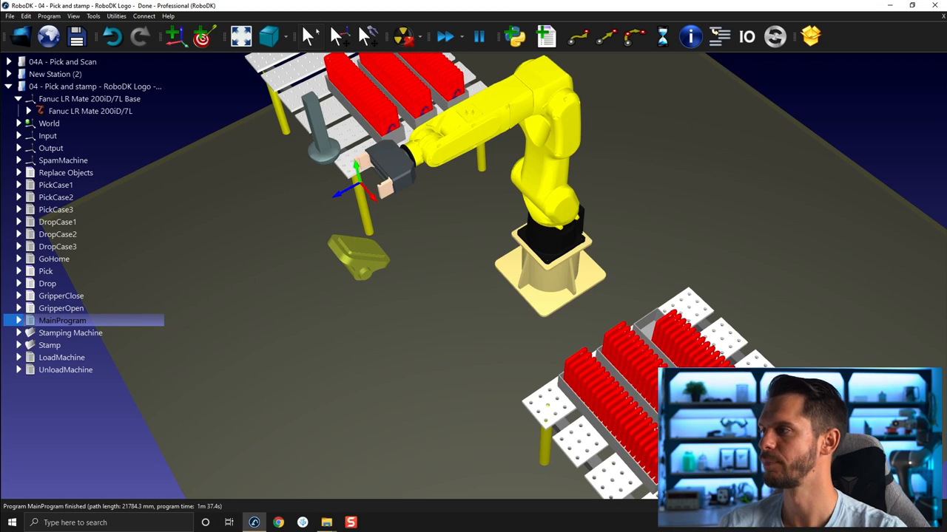
{"action": "left_click", "coordinate": [8, 87]}
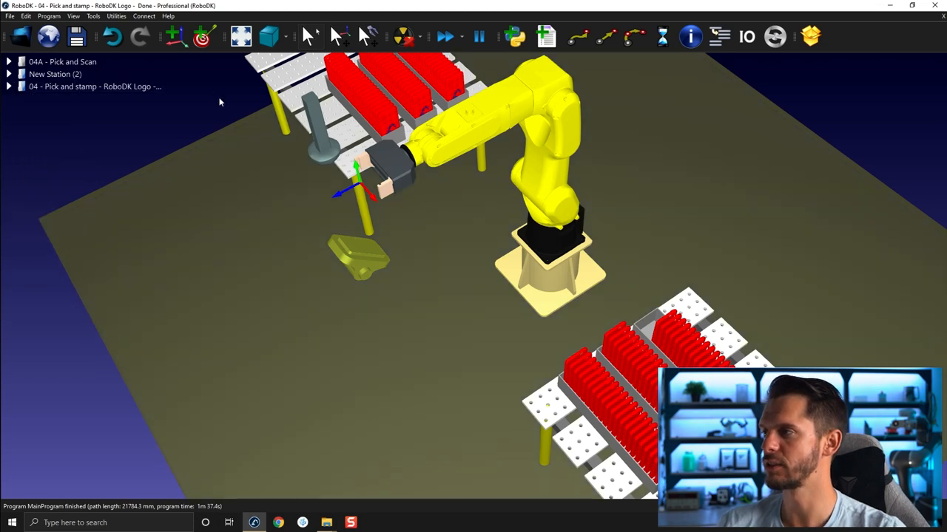
{"action": "mouse_move", "coordinate": [213, 111]}
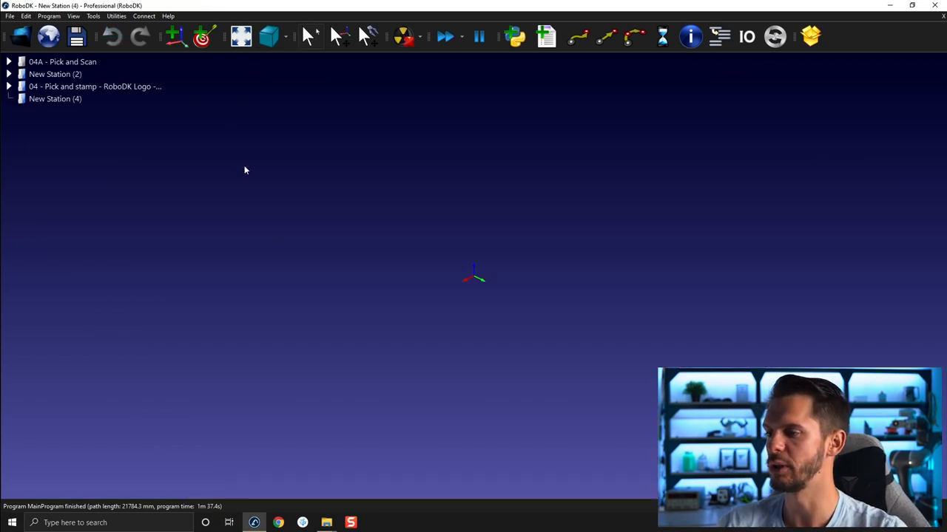
{"action": "mouse_move", "coordinate": [326, 523]}
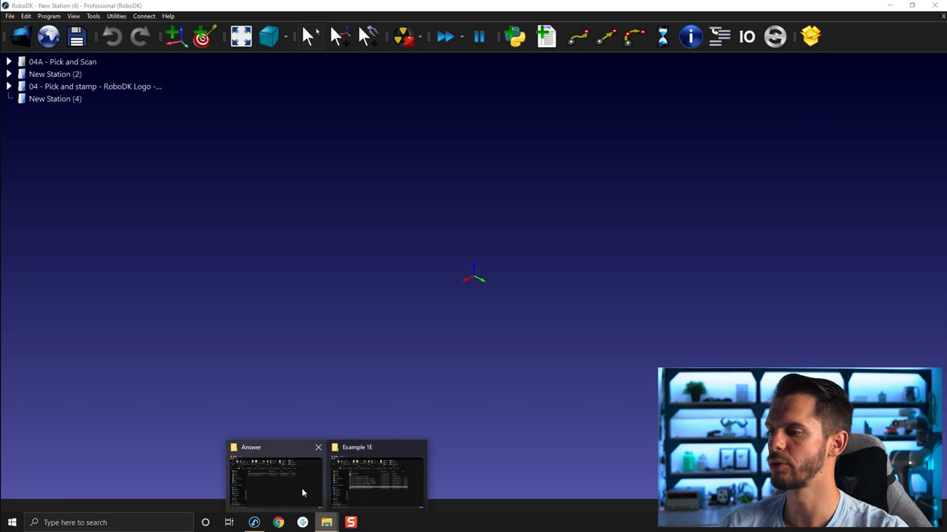
Load both gripper_robotiq_85 .tool files from the 04 - Simulation events folder
{"action": "left_click", "coordinate": [273, 477]}
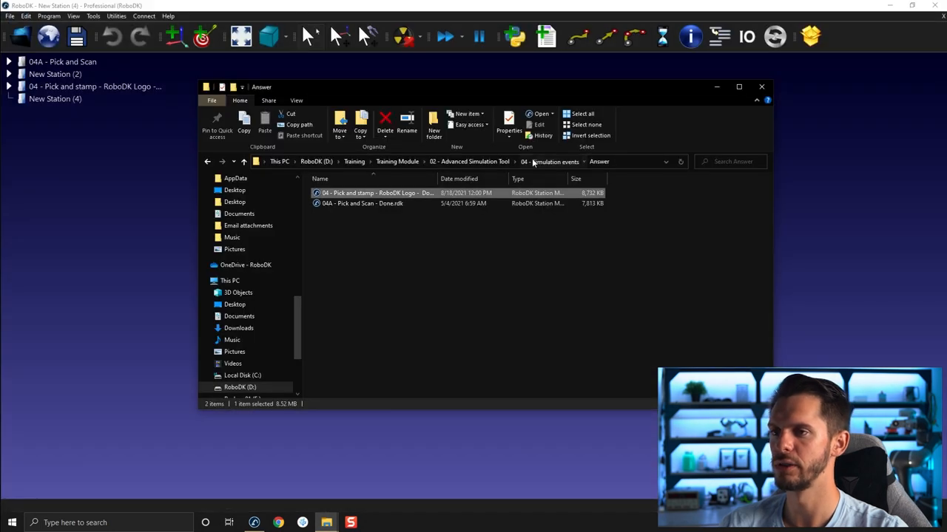
{"action": "left_click", "coordinate": [208, 161]}
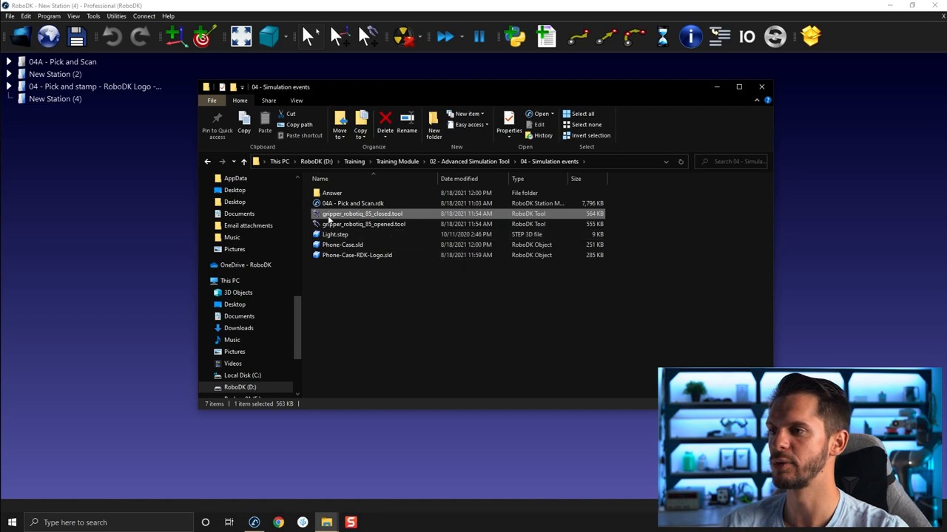
{"action": "left_click", "coordinate": [363, 224]}
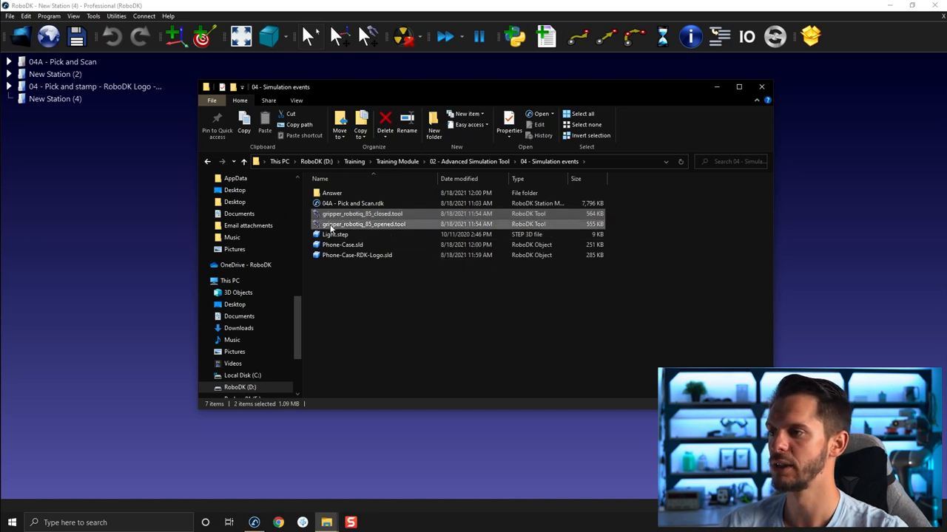
{"action": "double_click", "coordinate": [362, 218]}
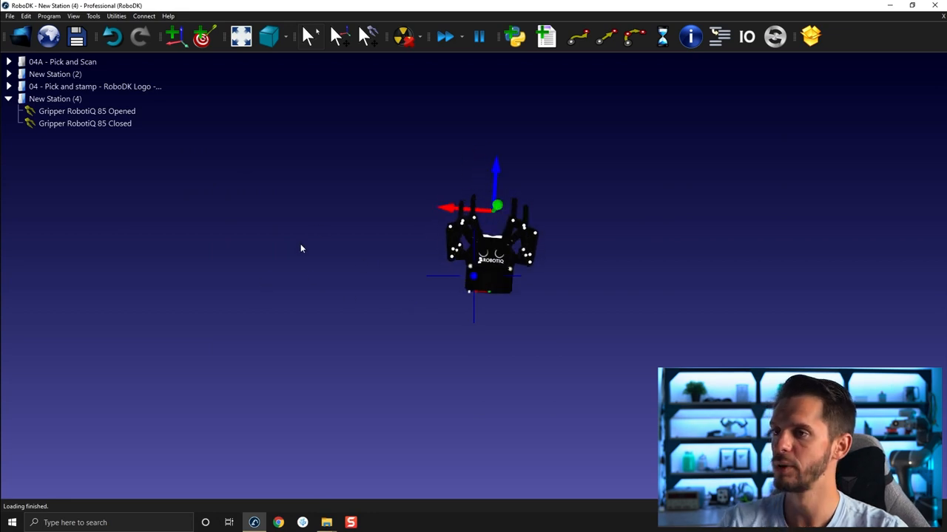
{"action": "scroll", "scroll_direction": "up", "scroll_amount": 3}
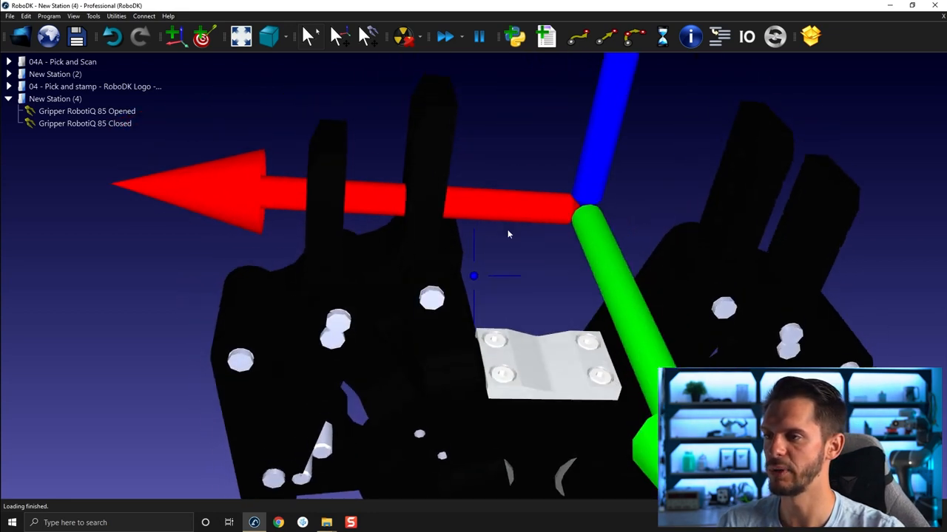
{"action": "scroll", "scroll_direction": "down", "scroll_amount": 3}
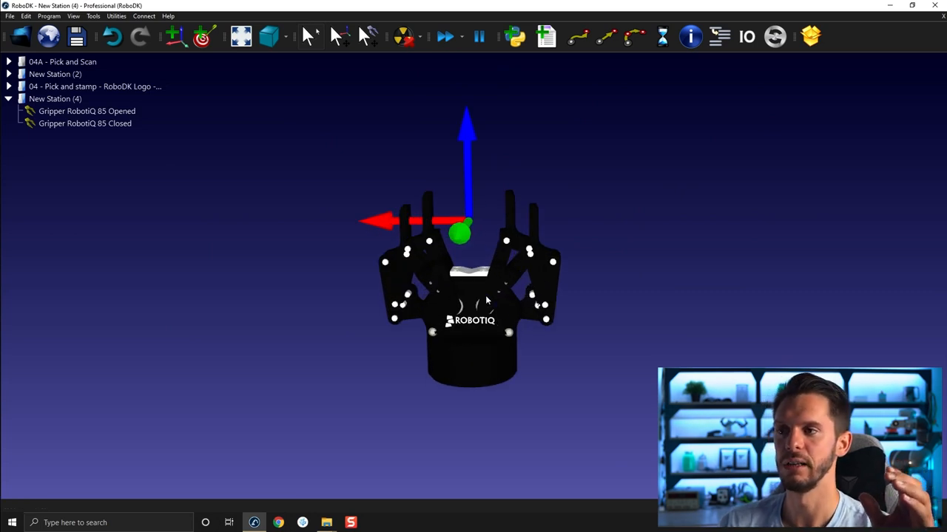
{"action": "mouse_move", "coordinate": [525, 256]}
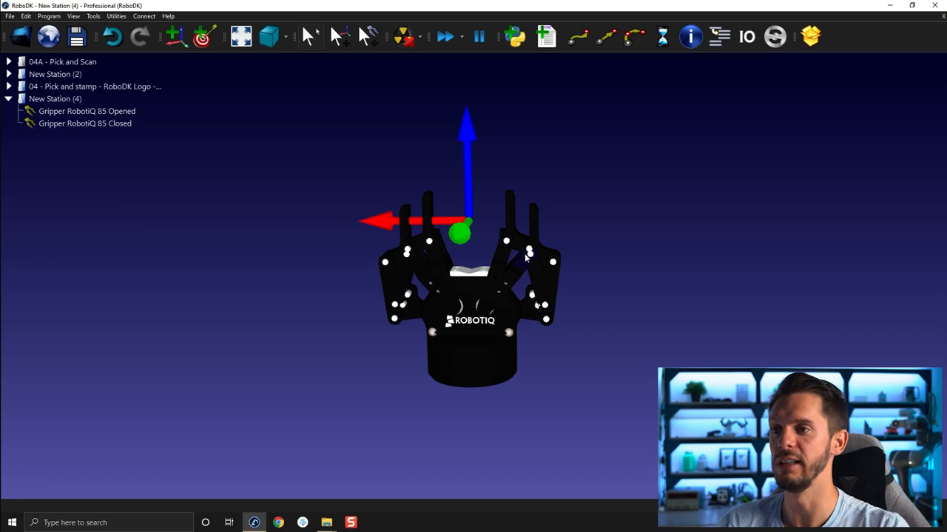
{"action": "mouse_move", "coordinate": [563, 213]}
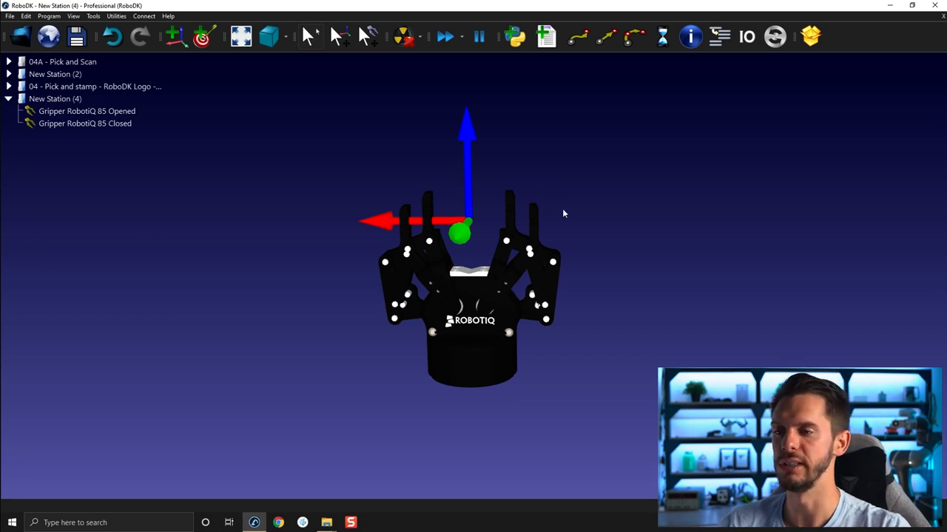
{"action": "mouse_move", "coordinate": [555, 210]}
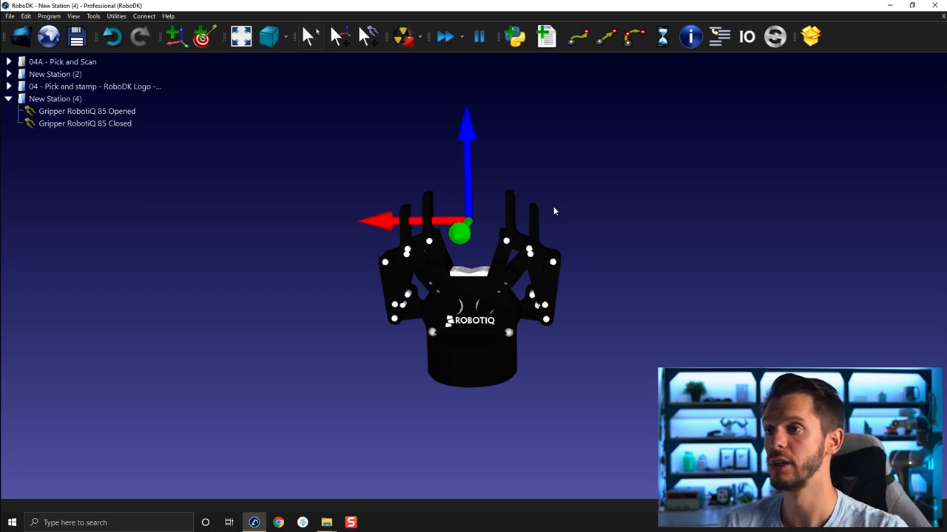
{"action": "mouse_move", "coordinate": [527, 215]}
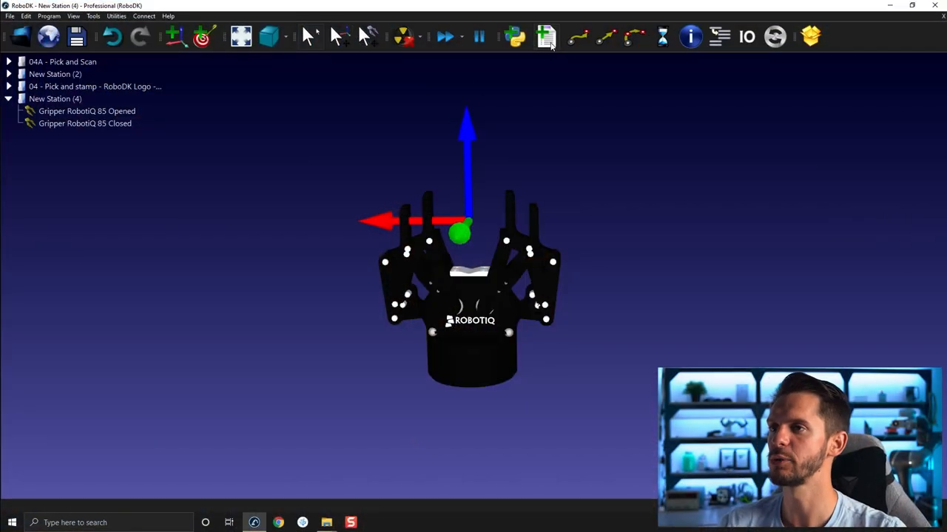
Add two programs and rename them Close_Gripper and Open_Gripper
{"action": "left_click", "coordinate": [546, 36]}
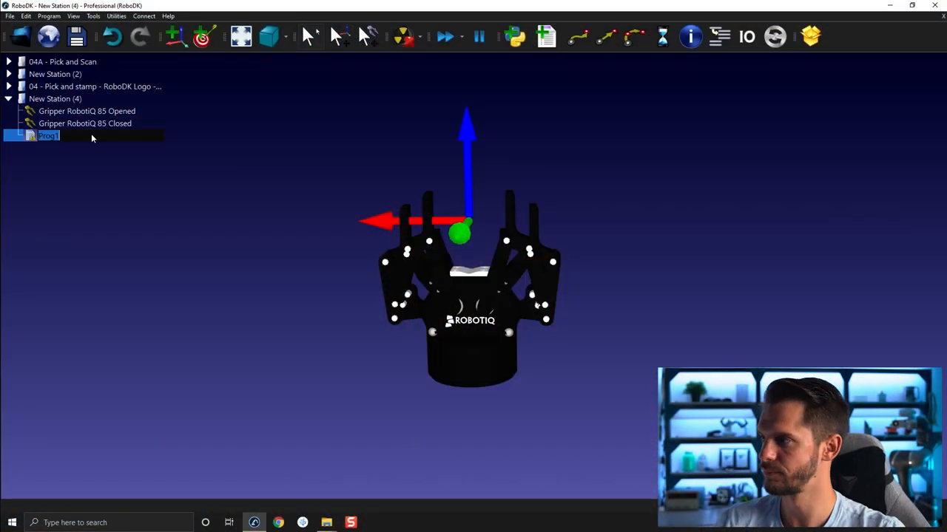
{"action": "type", "text": "Show"}
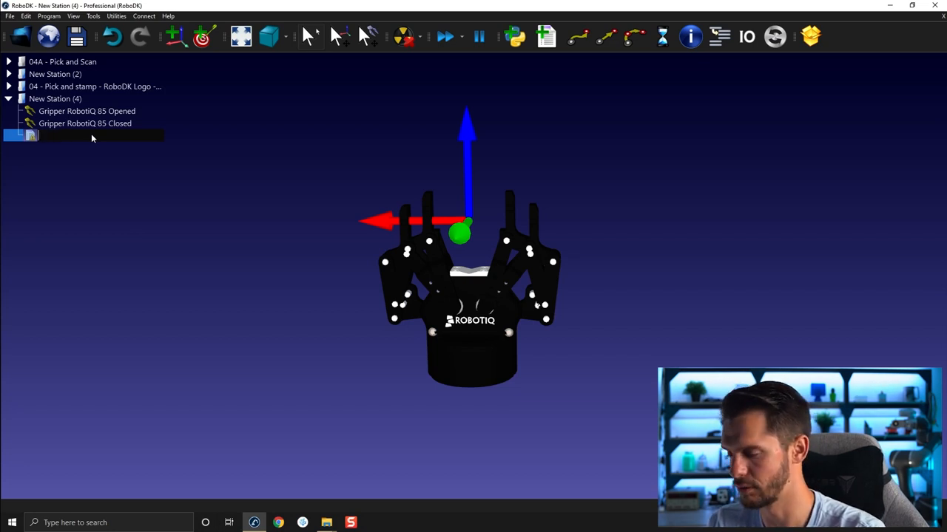
{"action": "type", "text": "Close_Gripper"}
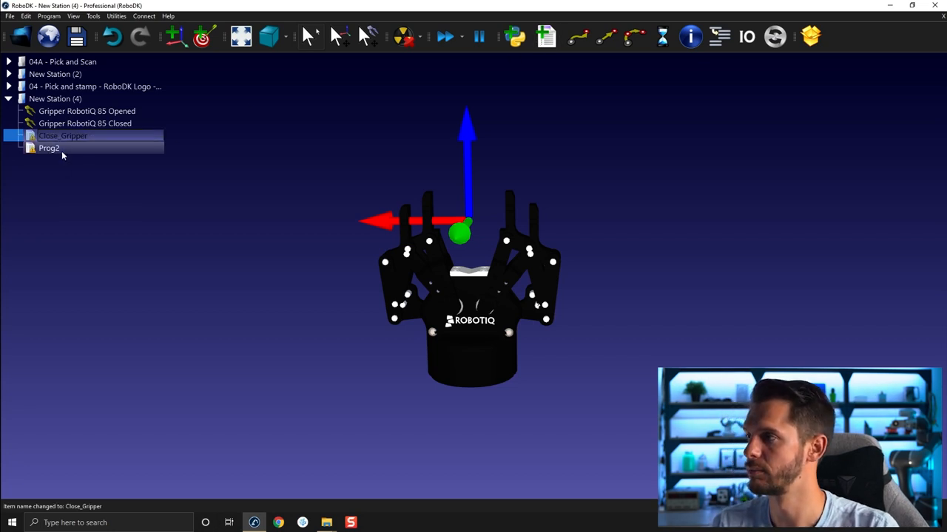
{"action": "type", "text": "Open_Gripper"}
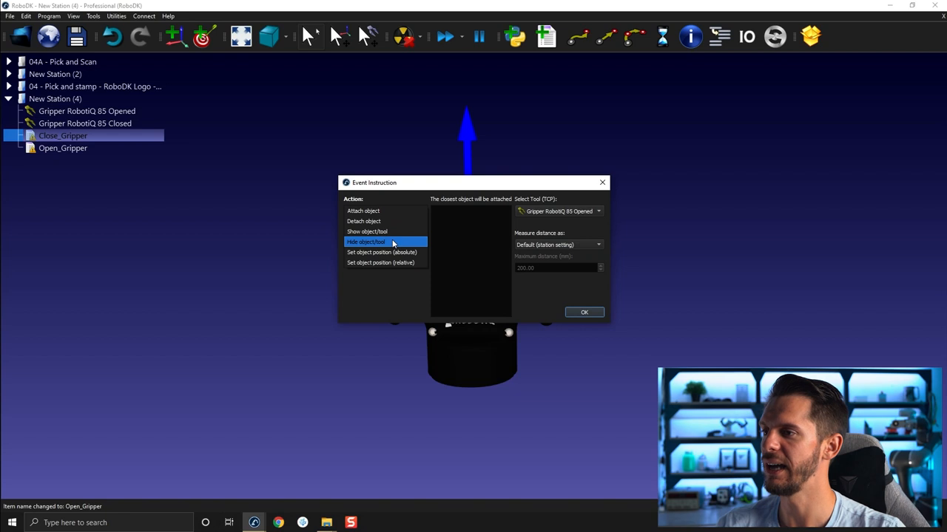
Add Close_Gripper events showing Gripper RobotiQ 85 Closed and hiding Gripper RobotiQ 85 Opened
{"action": "left_click", "coordinate": [366, 232]}
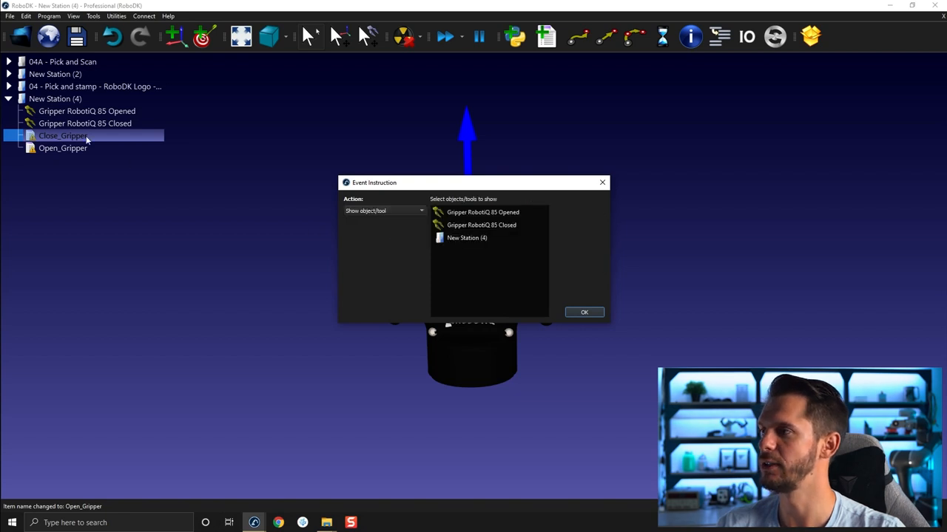
{"action": "mouse_move", "coordinate": [466, 227]}
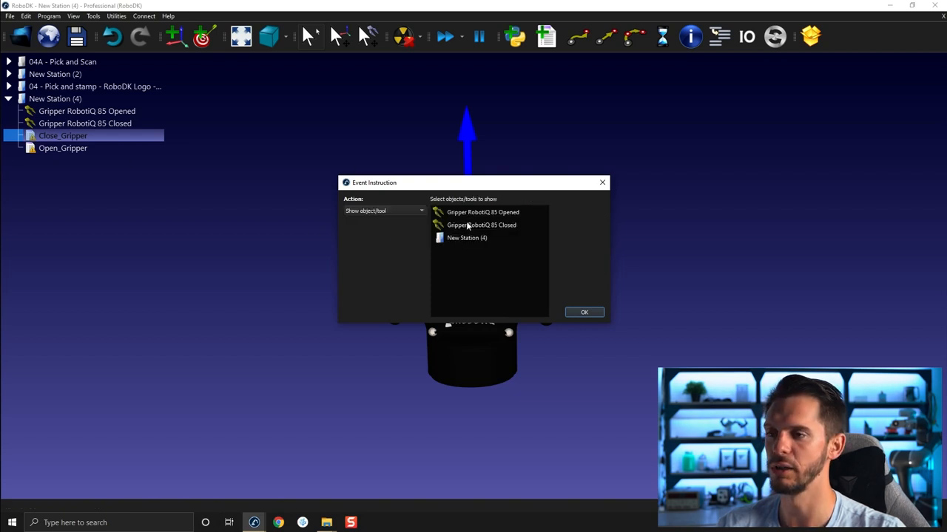
{"action": "left_click", "coordinate": [482, 225]}
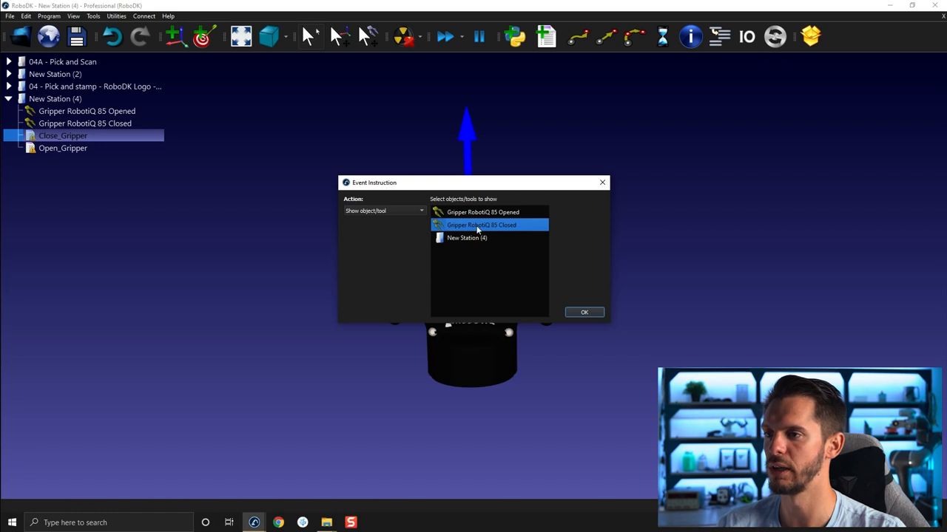
{"action": "left_click", "coordinate": [584, 312]}
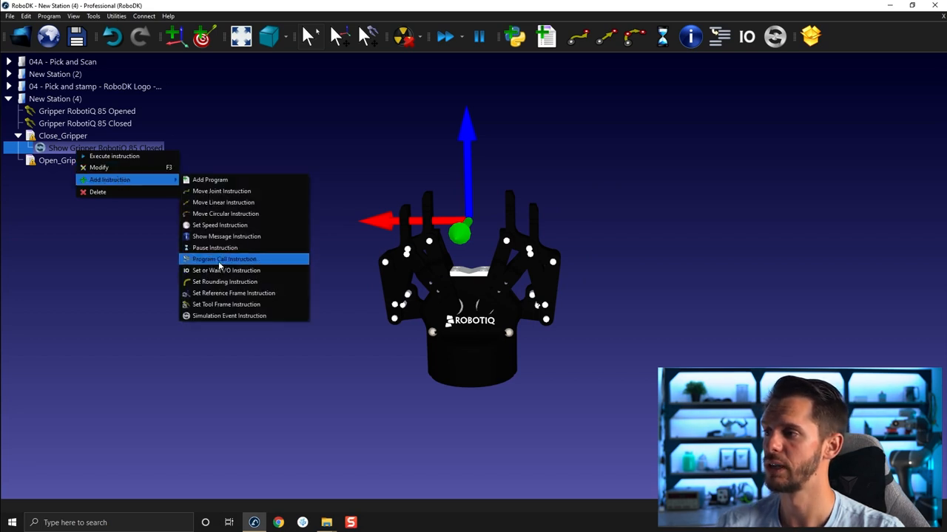
{"action": "left_click", "coordinate": [228, 316]}
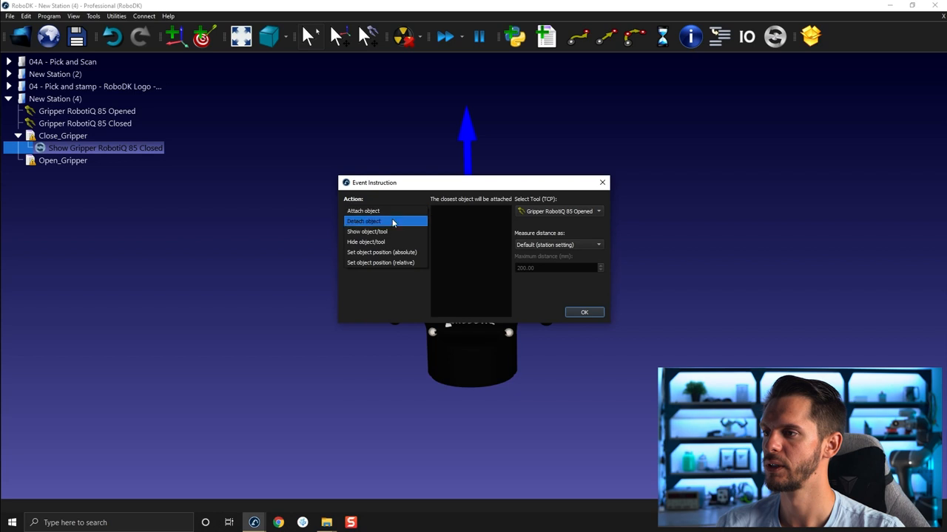
{"action": "left_click", "coordinate": [365, 241]}
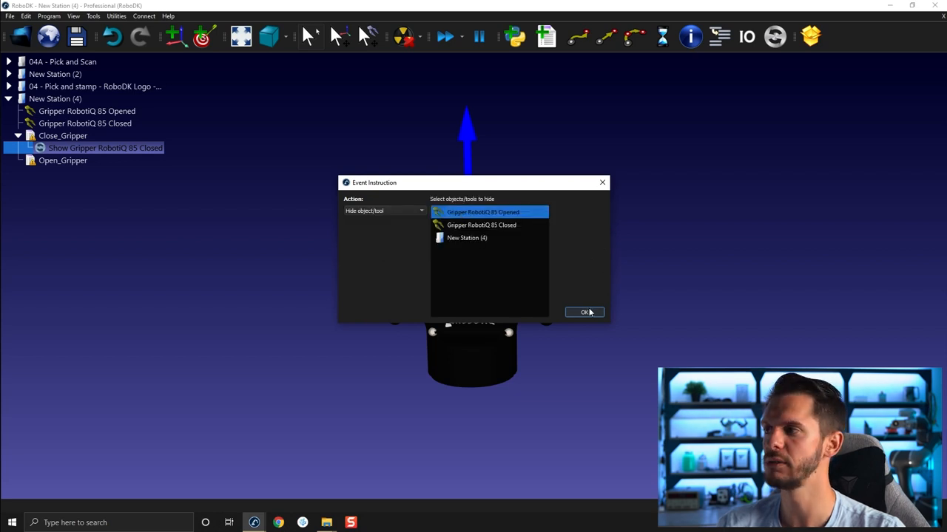
{"action": "left_click", "coordinate": [585, 311]}
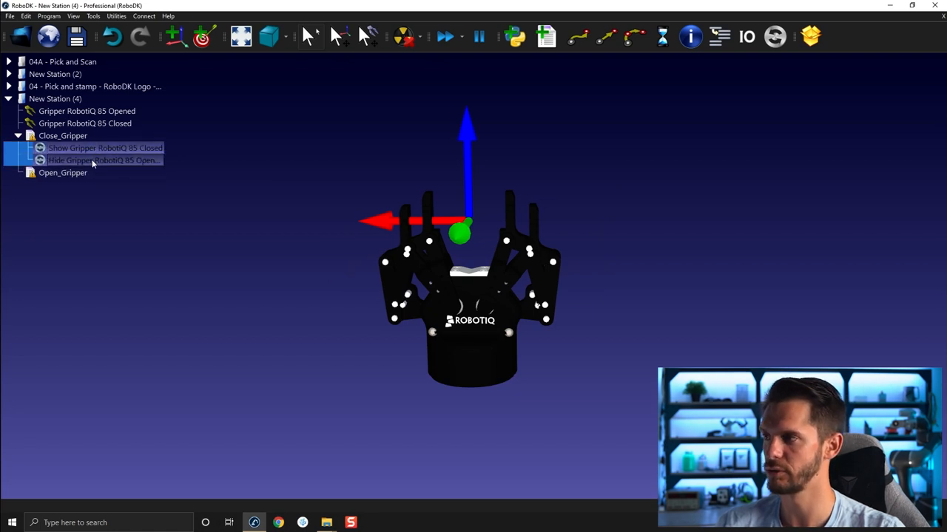
Modify Open_Gripper's two instructions to show Gripper Opened and hide Gripper Closed
{"action": "left_click", "coordinate": [18, 172]}
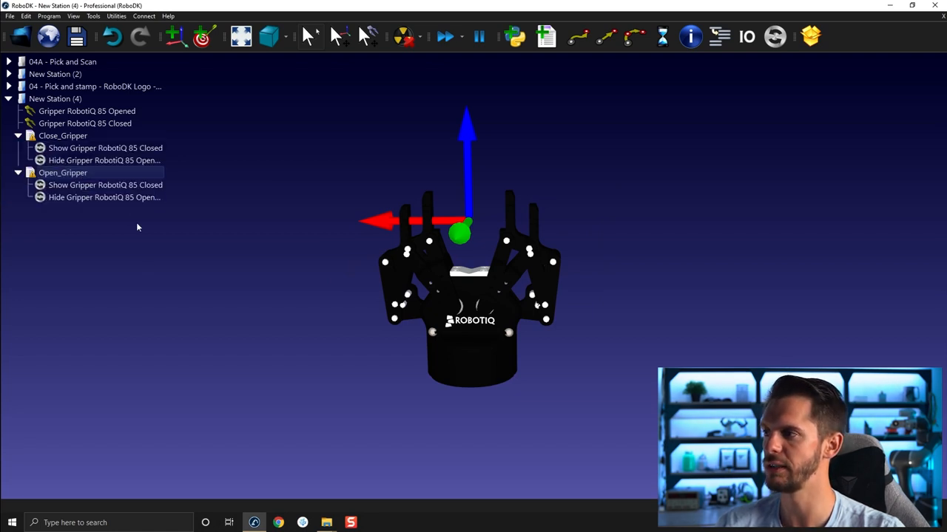
{"action": "right_click", "coordinate": [105, 185]}
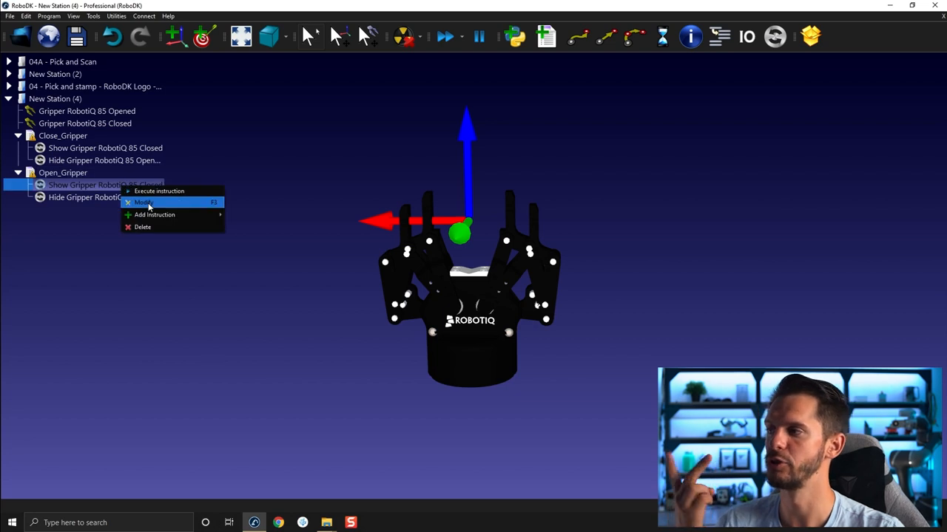
{"action": "left_click", "coordinate": [142, 202]}
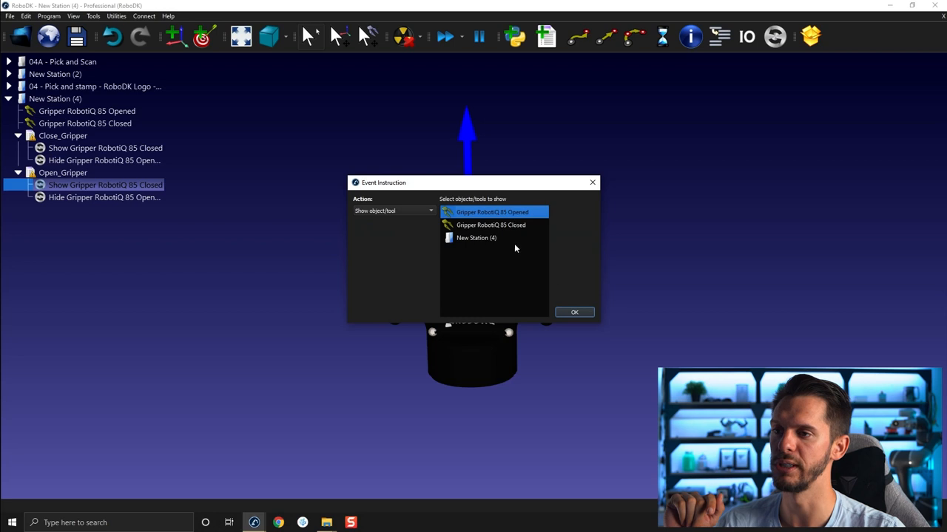
{"action": "right_click", "coordinate": [104, 198]}
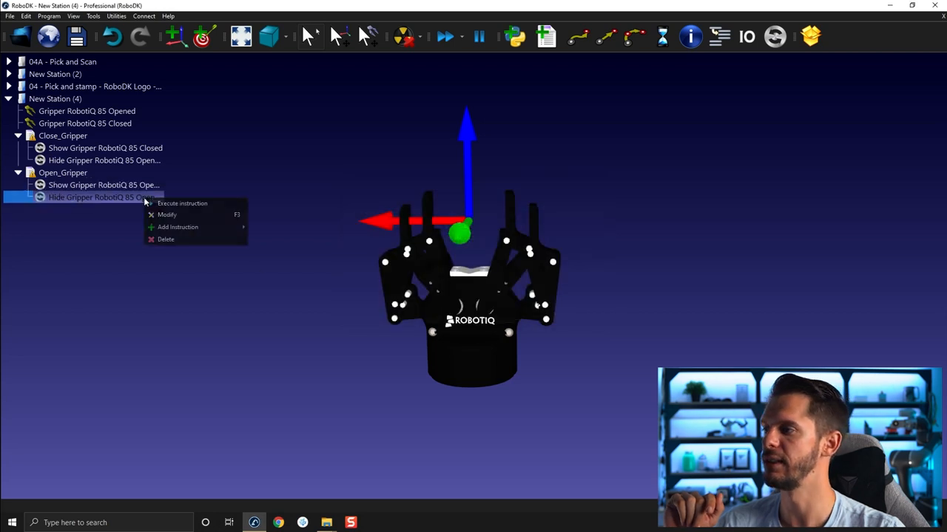
{"action": "left_click", "coordinate": [167, 214]}
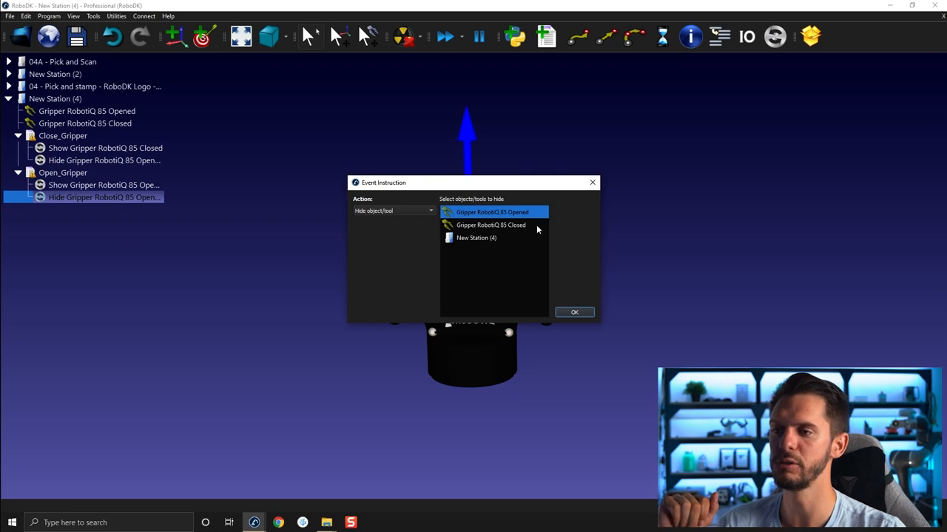
{"action": "left_click", "coordinate": [574, 311]}
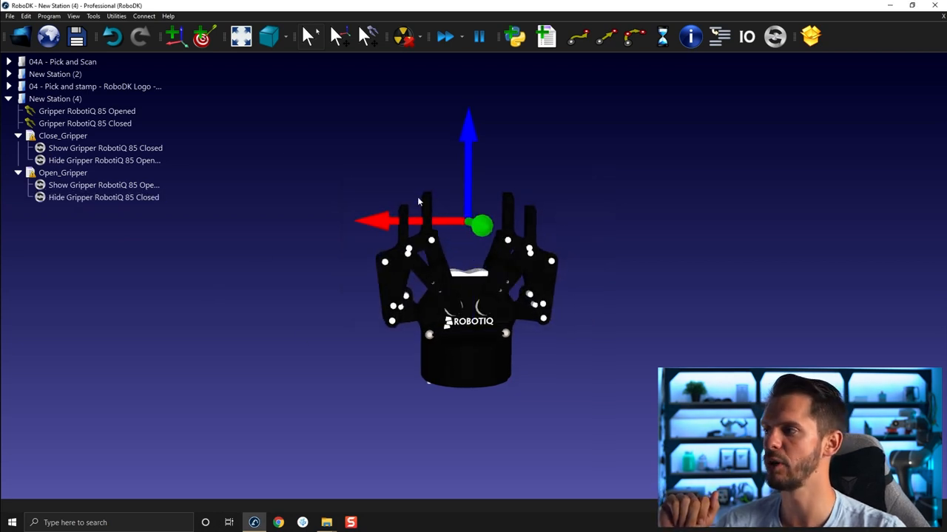
Run Close_Gripper, then Open_Gripper, leaving only the opened RobotiQ 85 gripper visible
{"action": "double_click", "coordinate": [63, 136]}
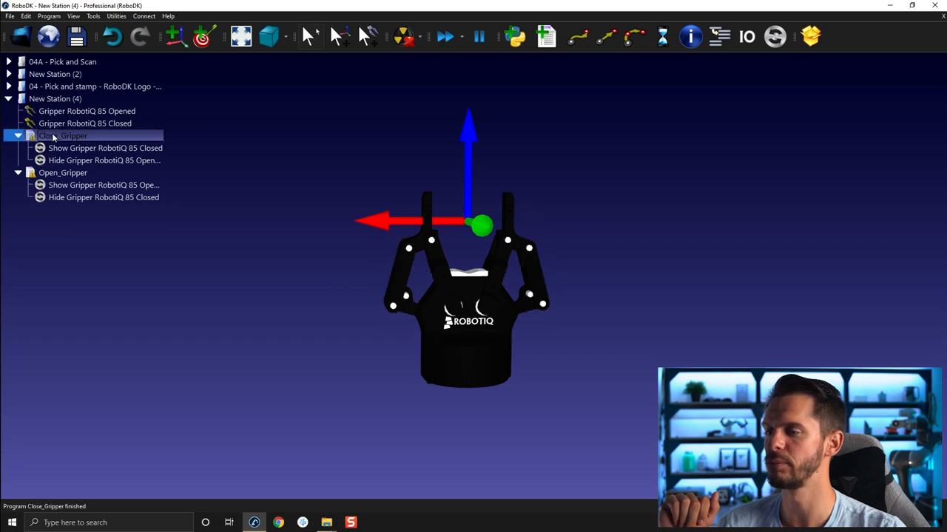
{"action": "left_click", "coordinate": [63, 173]}
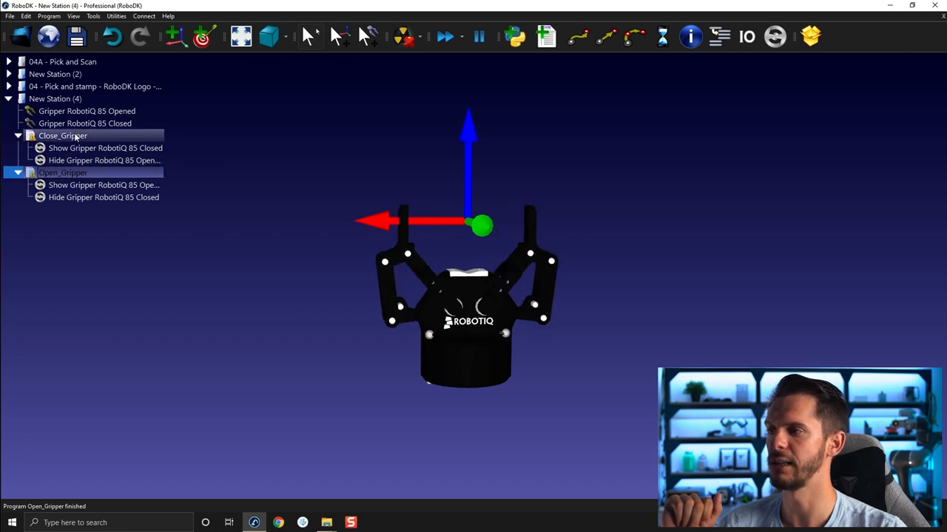
{"action": "left_click", "coordinate": [62, 172]}
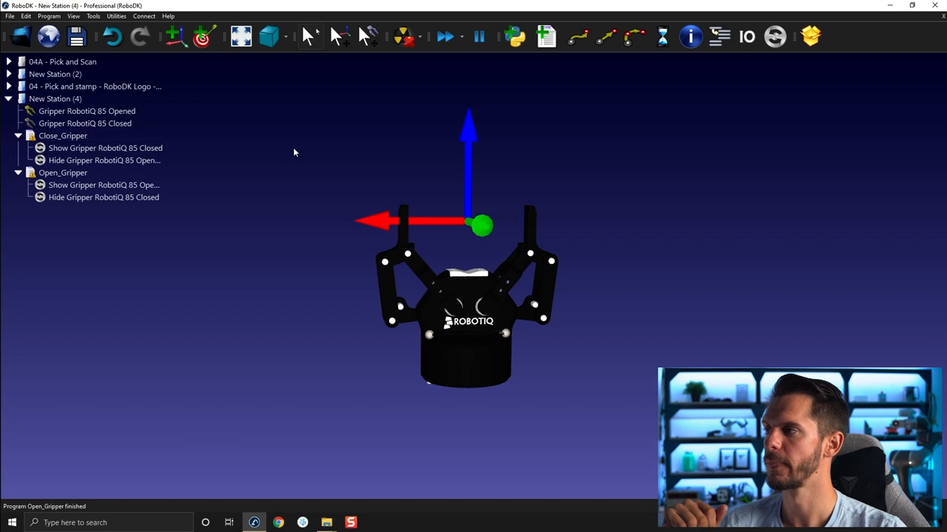
{"action": "mouse_move", "coordinate": [238, 263]}
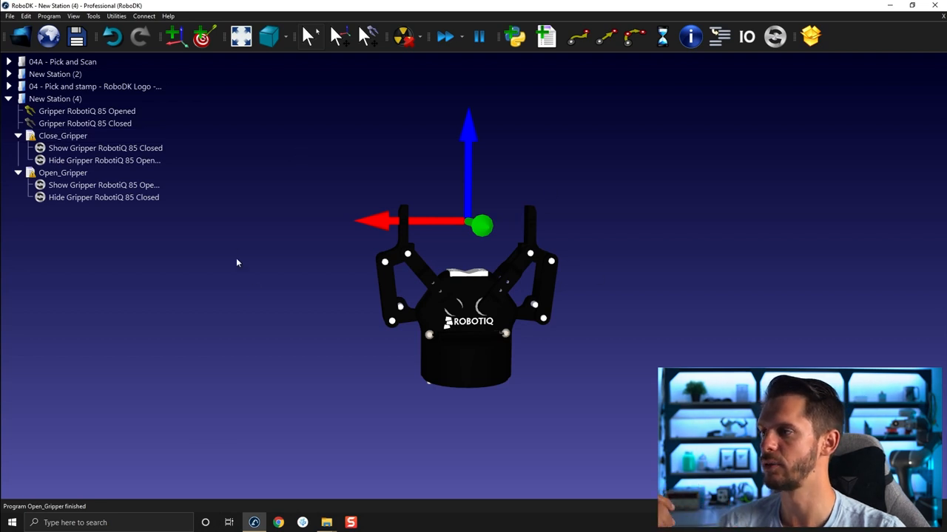
{"action": "mouse_move", "coordinate": [133, 218]}
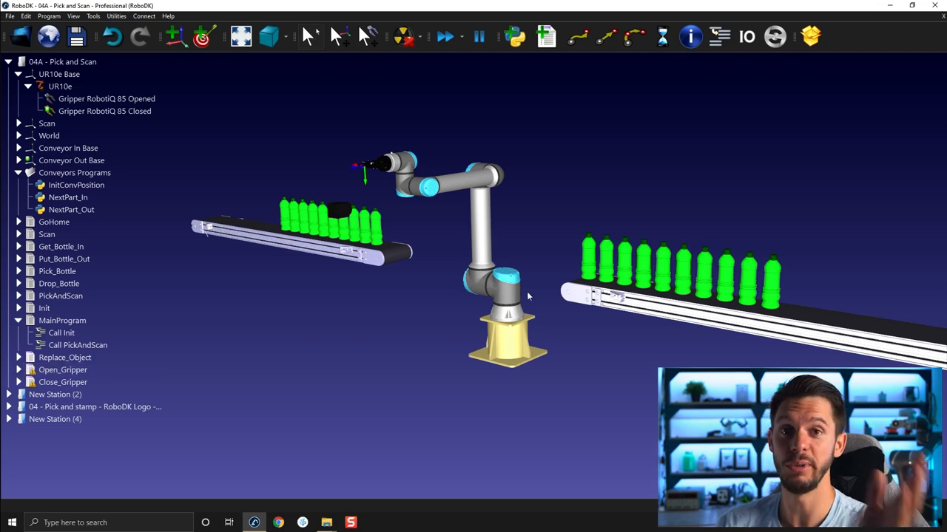
Make Open_Gripper show the station's opened RobotiQ 85 gripper and hide the closed one
{"action": "left_click", "coordinate": [63, 369]}
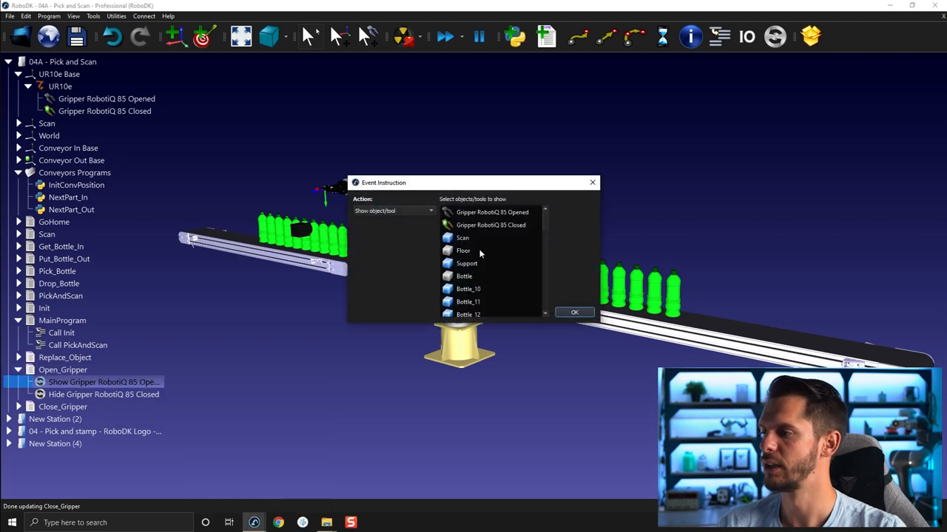
{"action": "left_click", "coordinate": [492, 212]}
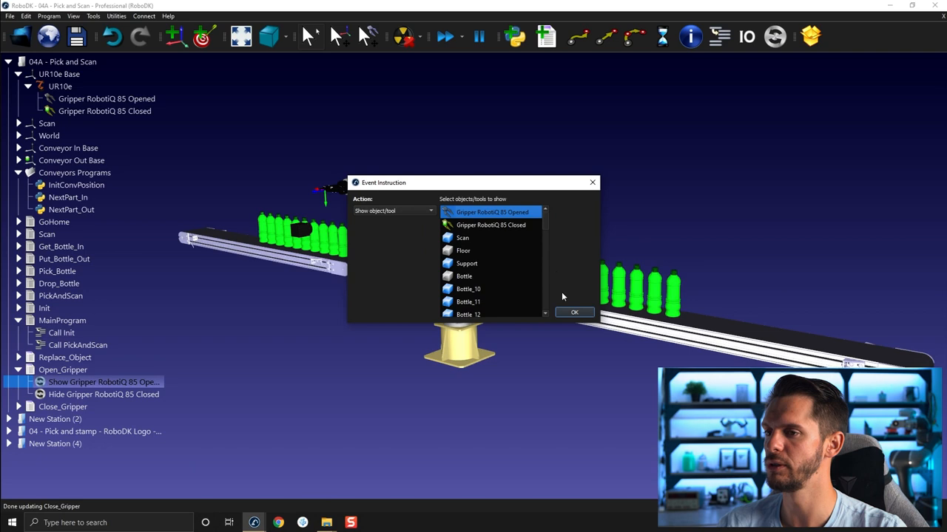
{"action": "mouse_move", "coordinate": [569, 306]}
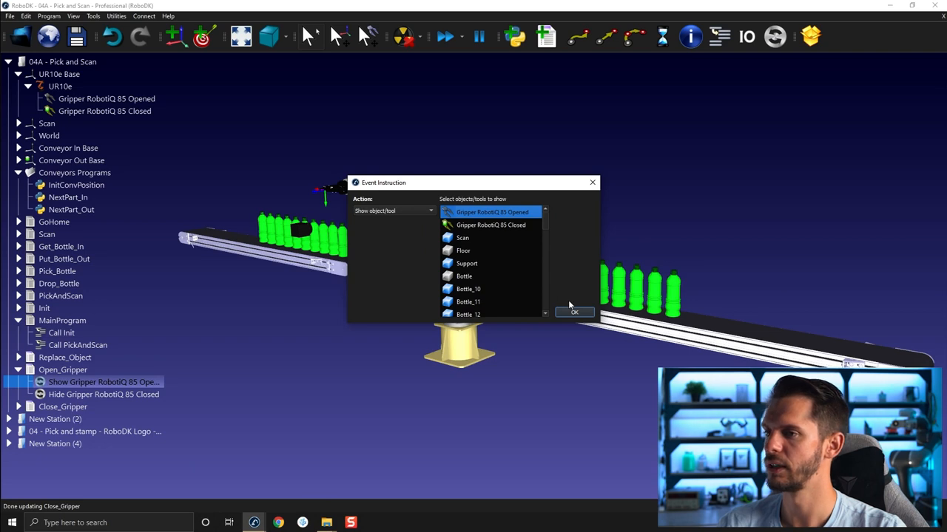
{"action": "right_click", "coordinate": [103, 394]}
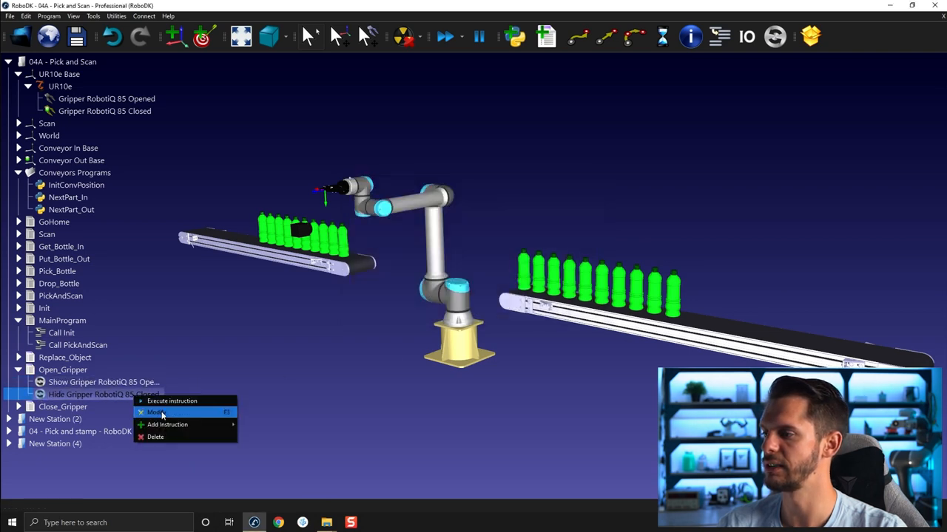
{"action": "left_click", "coordinate": [155, 412]}
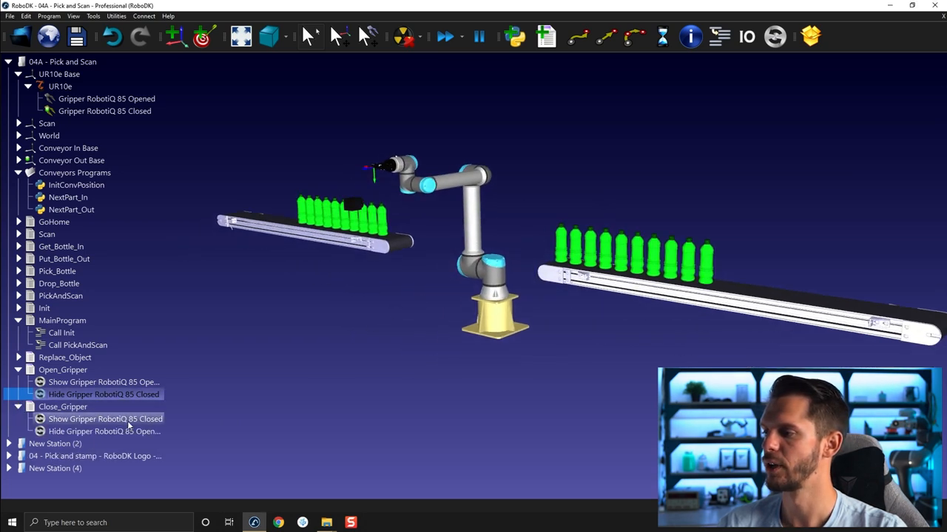
Make Close_Gripper show the closed RobotiQ 85 gripper and hide the opened one
{"action": "right_click", "coordinate": [105, 419]}
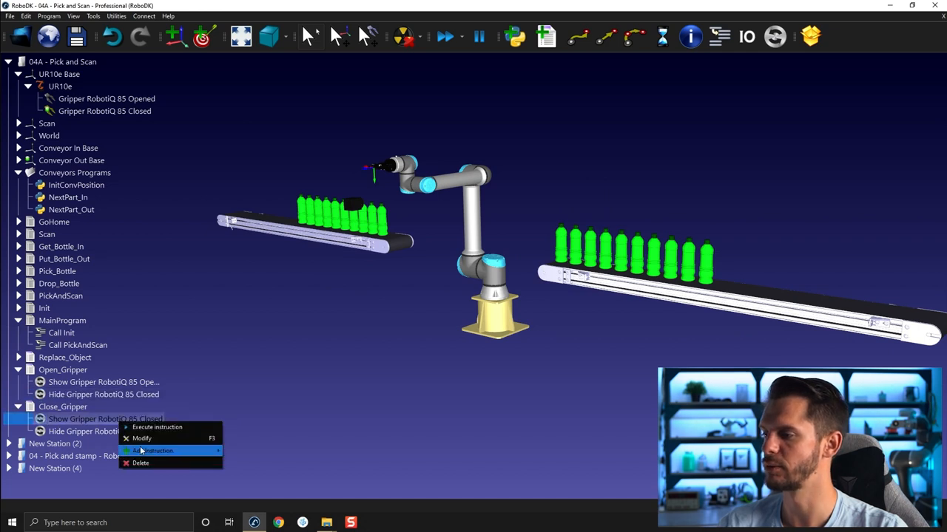
{"action": "left_click", "coordinate": [156, 451]}
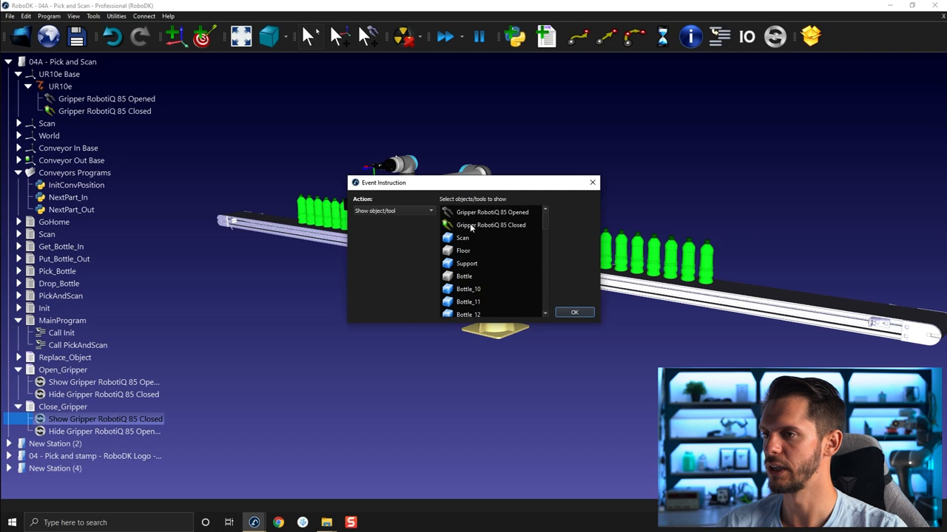
{"action": "left_click", "coordinate": [574, 312]}
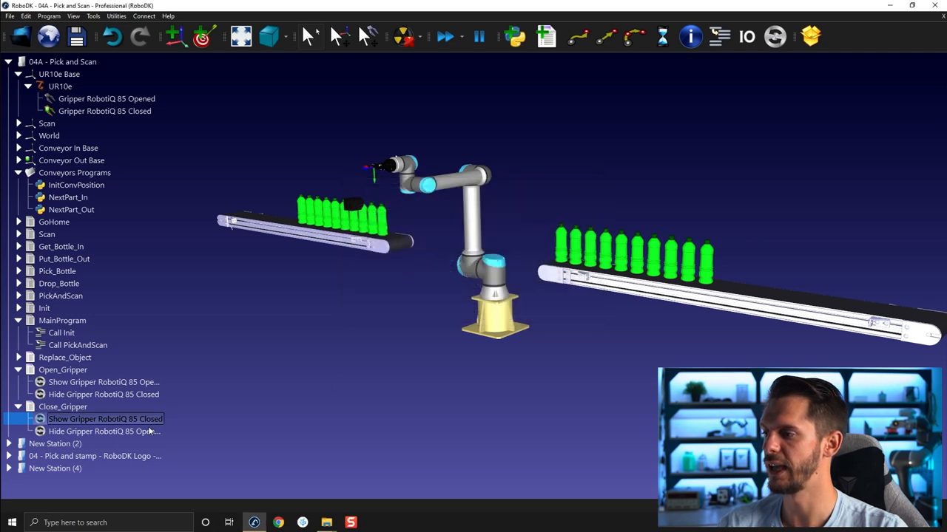
{"action": "double_click", "coordinate": [104, 431]}
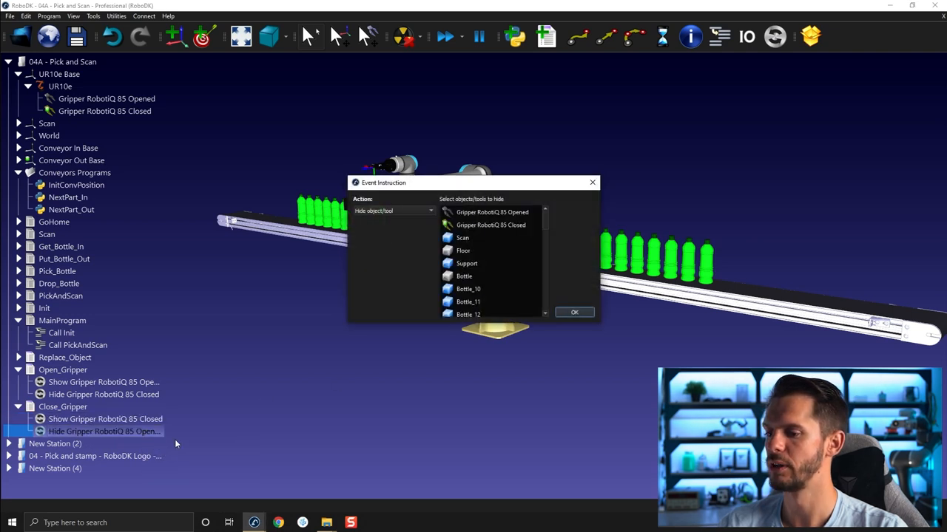
{"action": "left_click", "coordinate": [574, 312]}
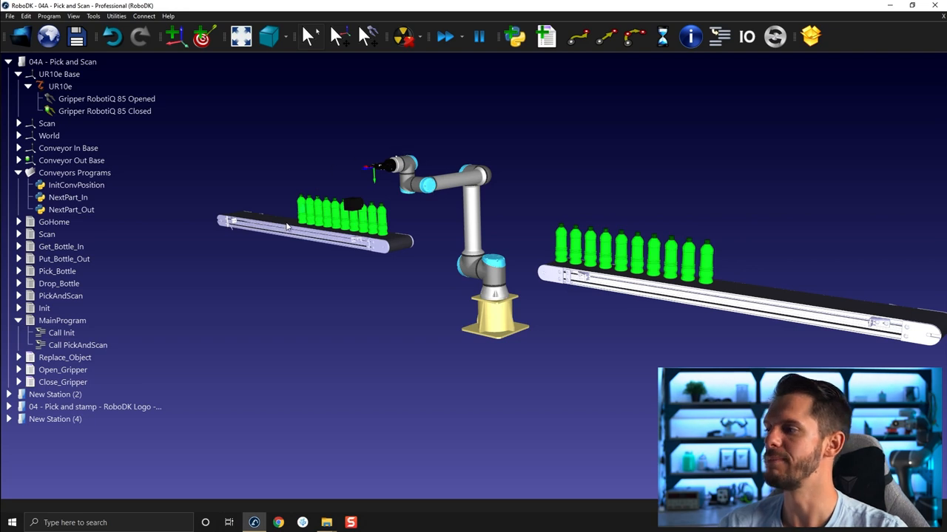
Expand Pick_Bottle to view its attach-to-closed-RobotiQ-85-gripper instruction
{"action": "left_click", "coordinate": [57, 271]}
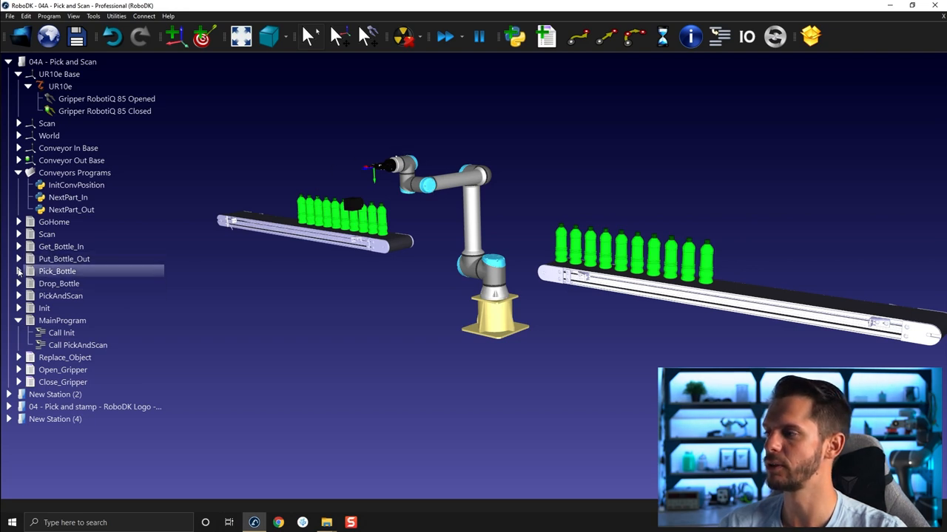
{"action": "left_click", "coordinate": [19, 283]}
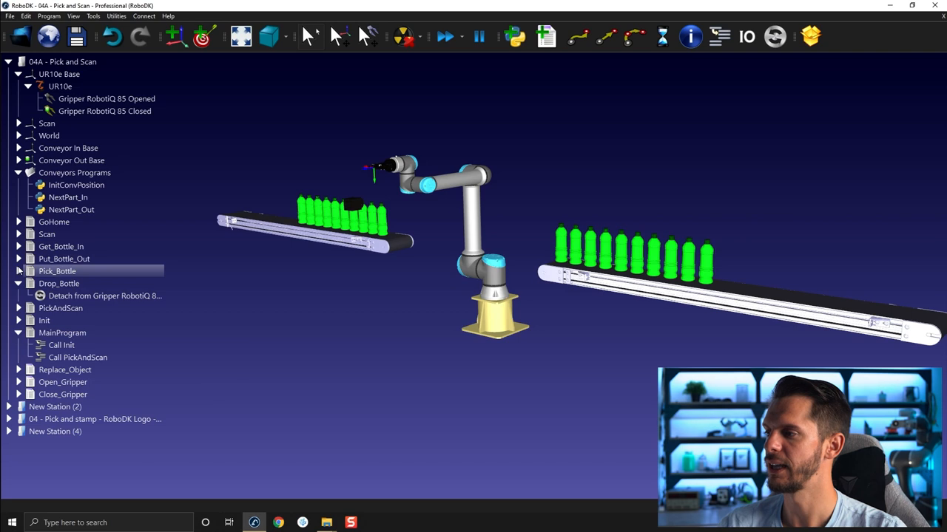
{"action": "left_click", "coordinate": [18, 271]}
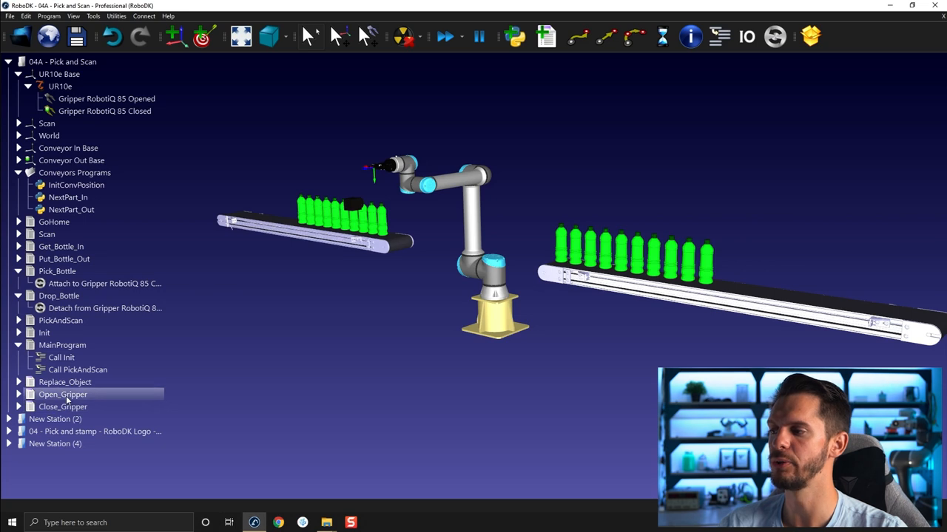
{"action": "mouse_move", "coordinate": [519, 243]}
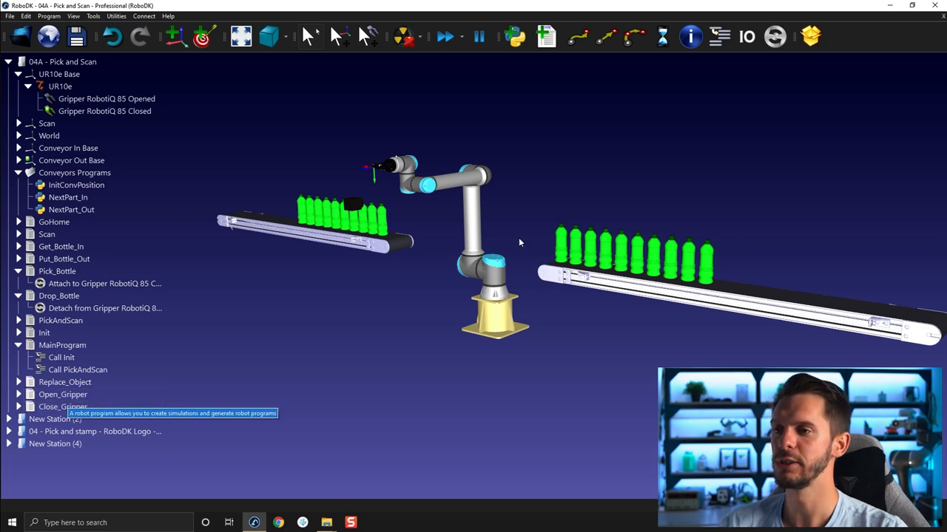
{"action": "mouse_move", "coordinate": [66, 289]}
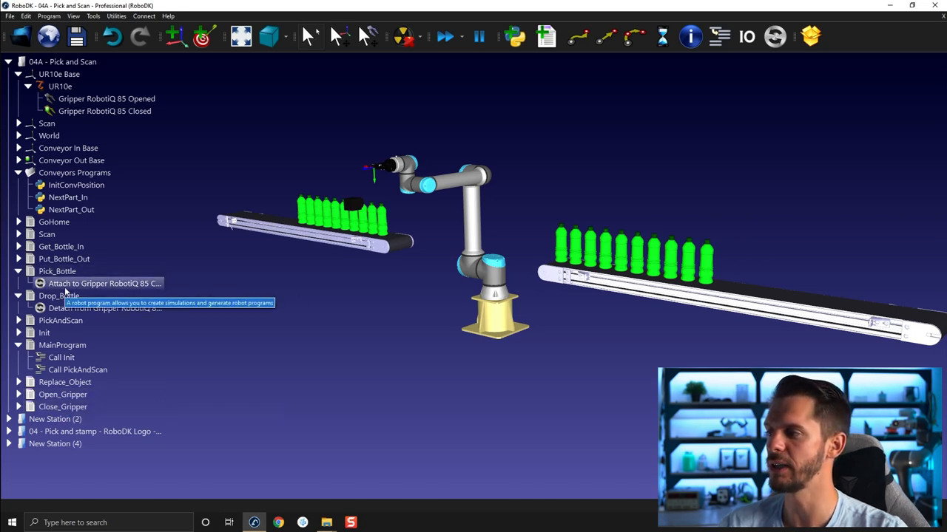
{"action": "mouse_move", "coordinate": [95, 271]}
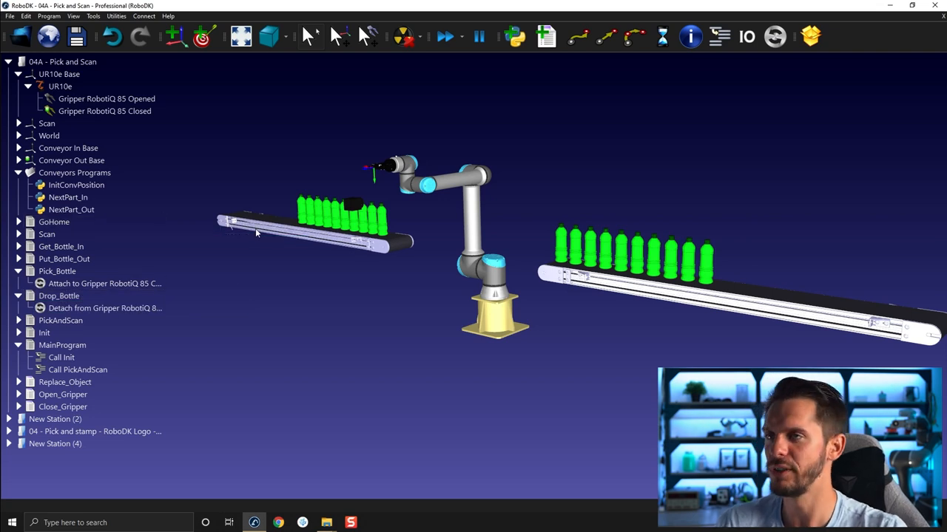
{"action": "left_click", "coordinate": [57, 271]}
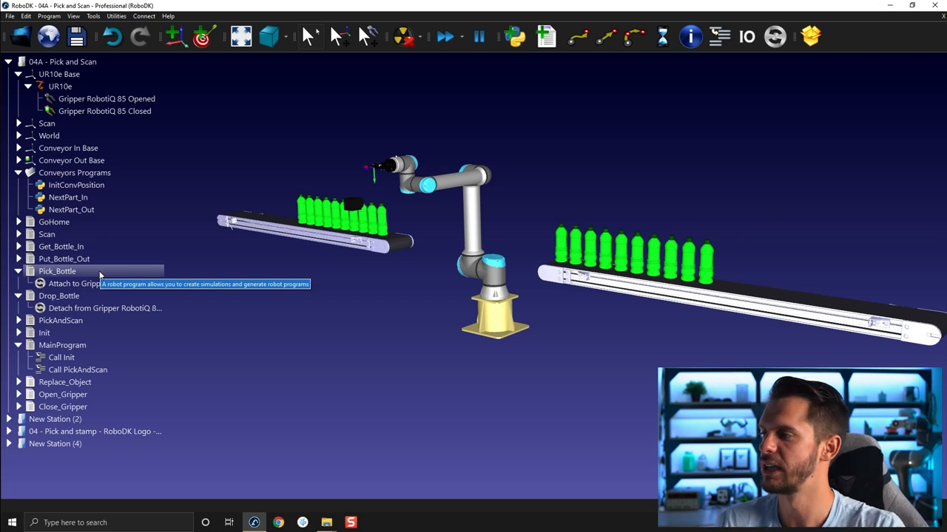
{"action": "mouse_move", "coordinate": [323, 366]}
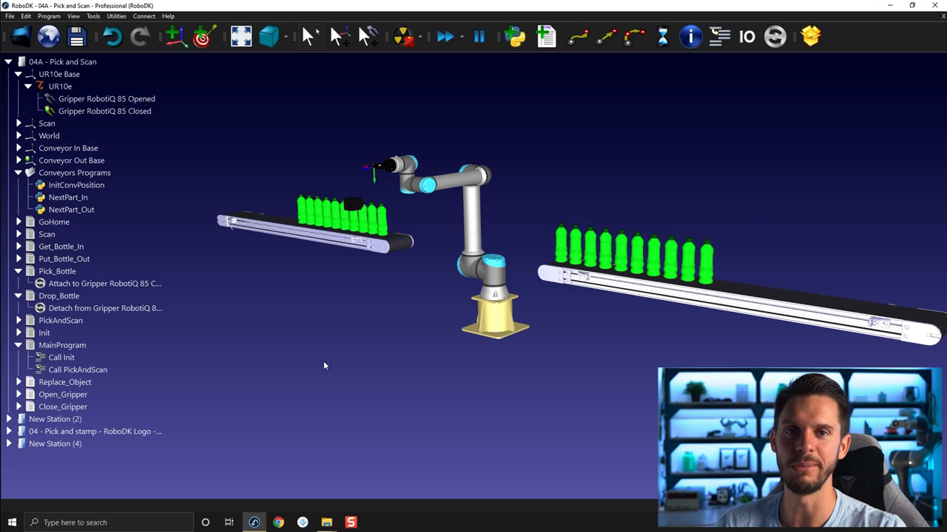
{"action": "mouse_move", "coordinate": [203, 340]}
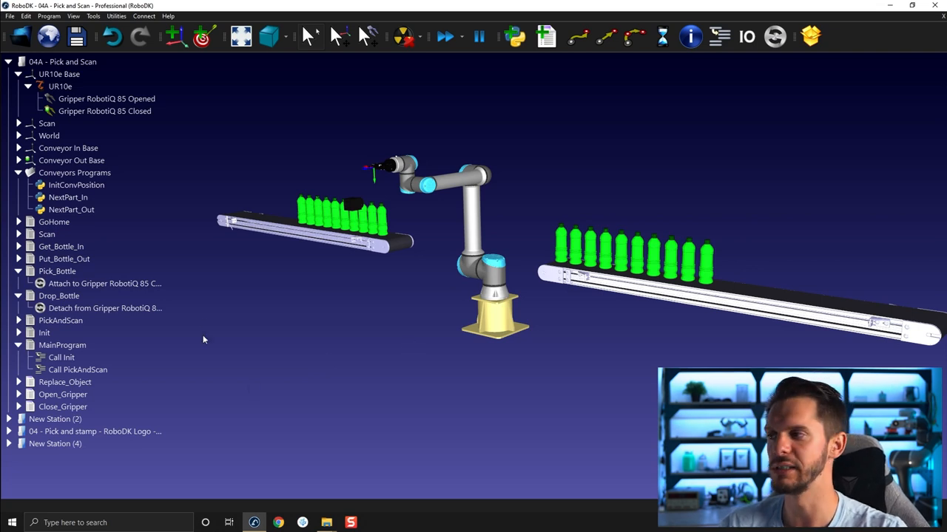
{"action": "mouse_move", "coordinate": [203, 327]}
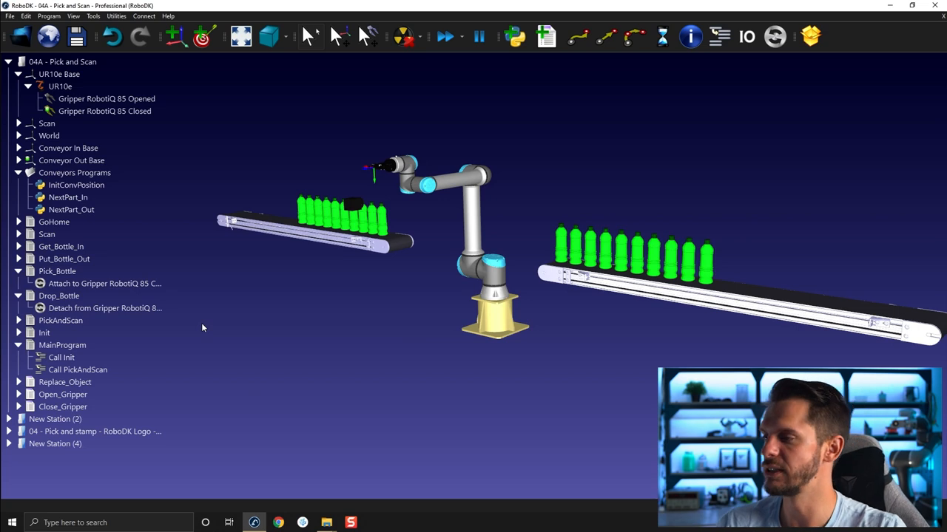
Add a program call to Open_Gripper after Drop_Bottle's detach instruction
{"action": "right_click", "coordinate": [105, 308]}
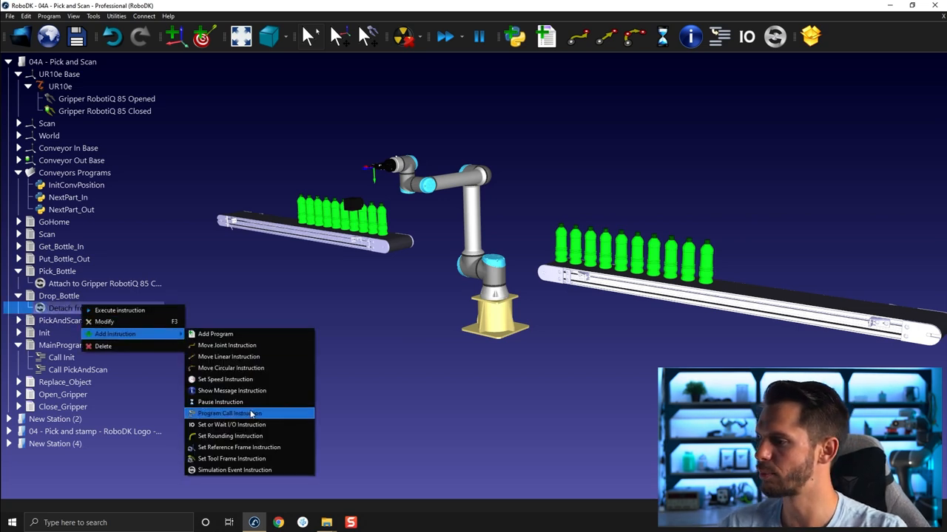
{"action": "left_click", "coordinate": [225, 412]}
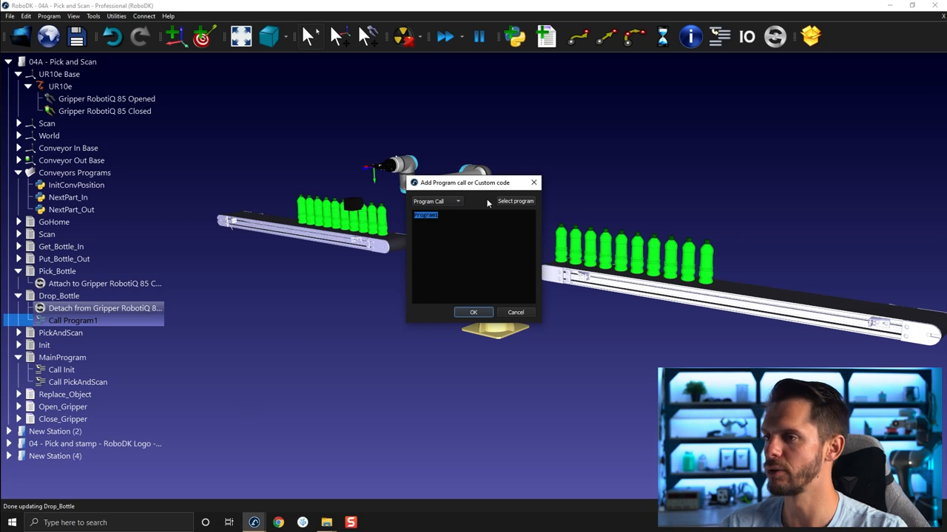
{"action": "left_click", "coordinate": [515, 201]}
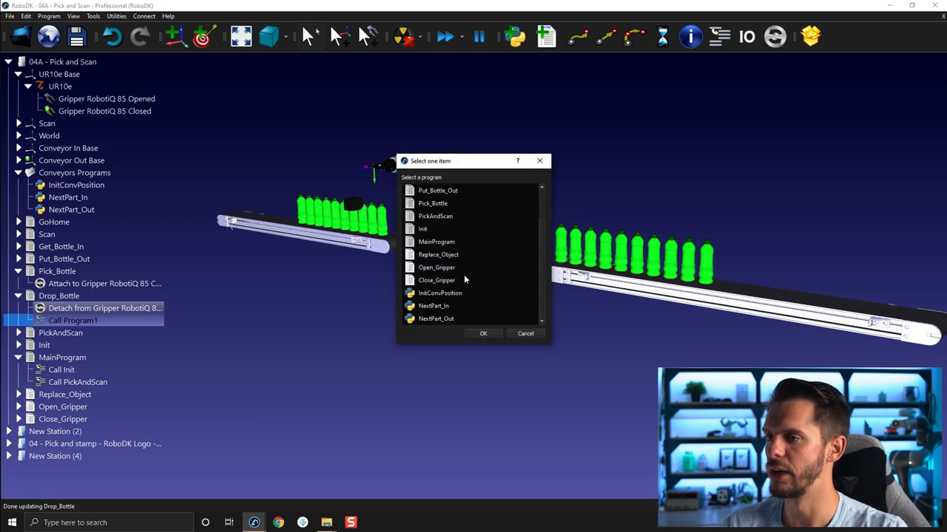
{"action": "left_click", "coordinate": [437, 267]}
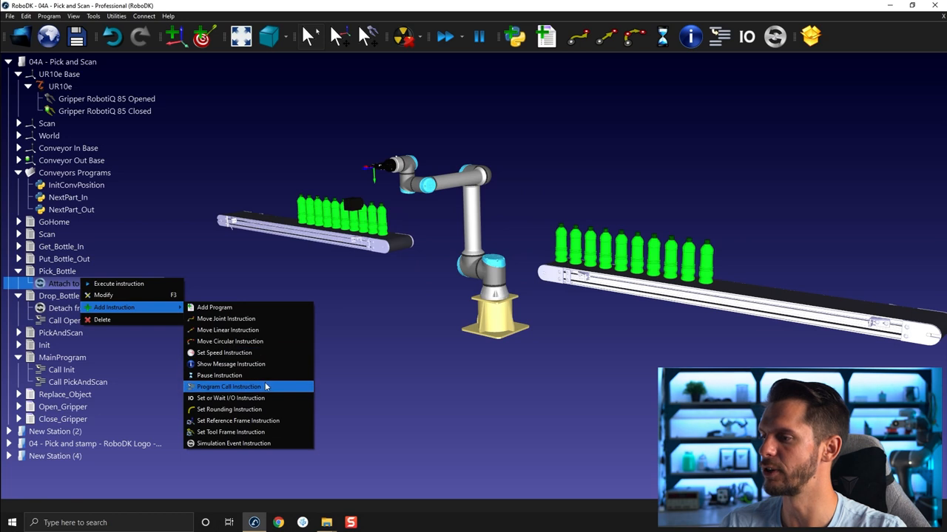
Add a program call to Close_Gripper after Pick_Bottle's attach instruction
{"action": "left_click", "coordinate": [228, 387]}
{"action": "type", "text": "Close_Gripper"}
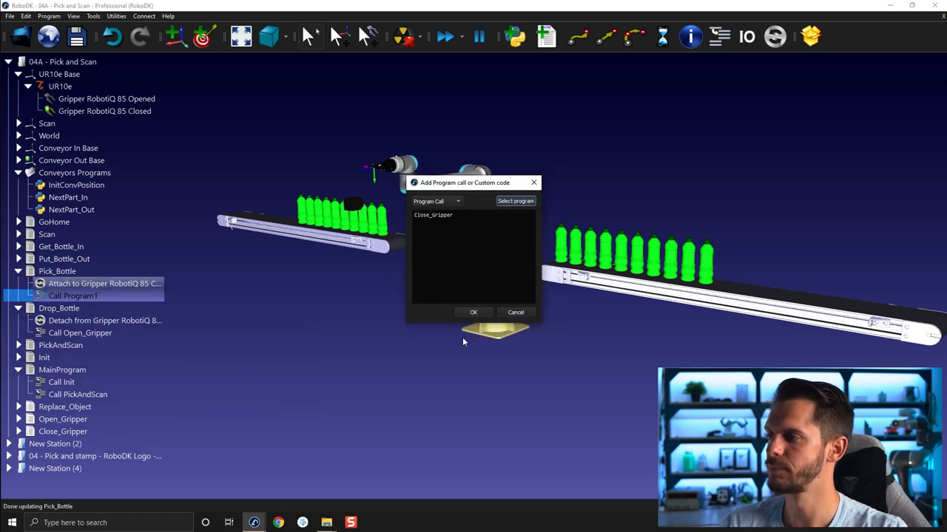
{"action": "left_click", "coordinate": [473, 312]}
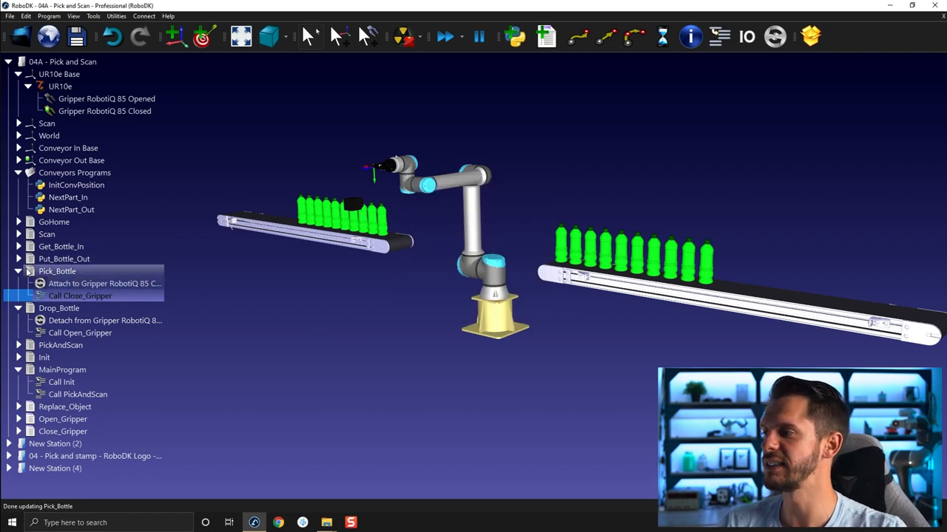
{"action": "left_click", "coordinate": [19, 271]}
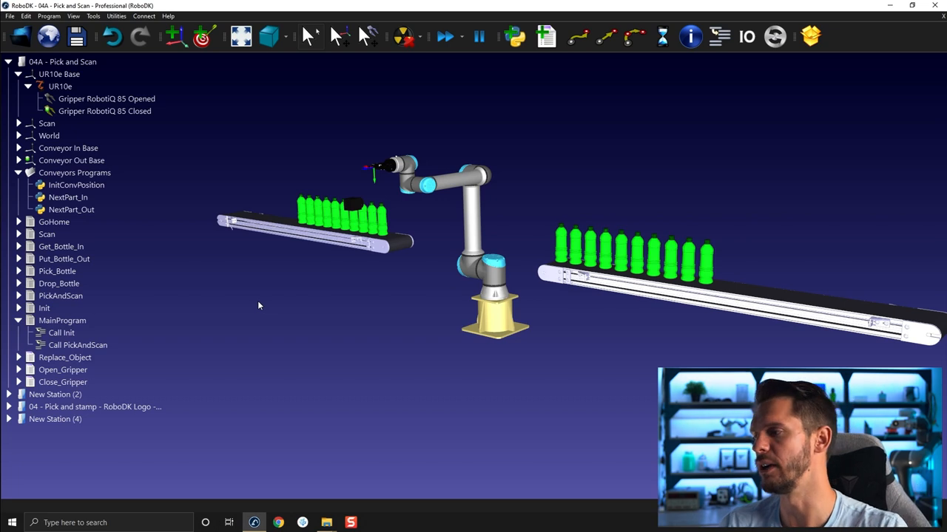
Append an Open_Gripper call after Init's GoHome call and run Init
{"action": "left_click", "coordinate": [19, 307]}
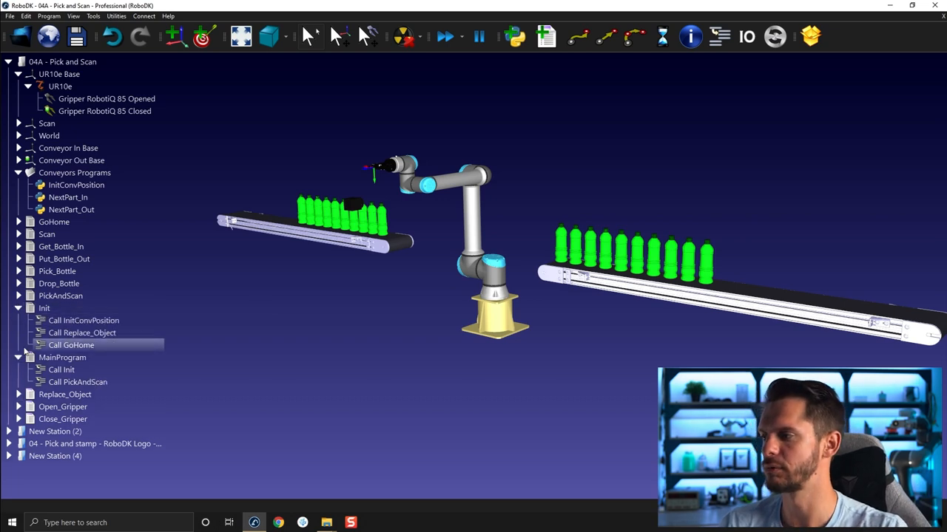
{"action": "left_click", "coordinate": [19, 357]}
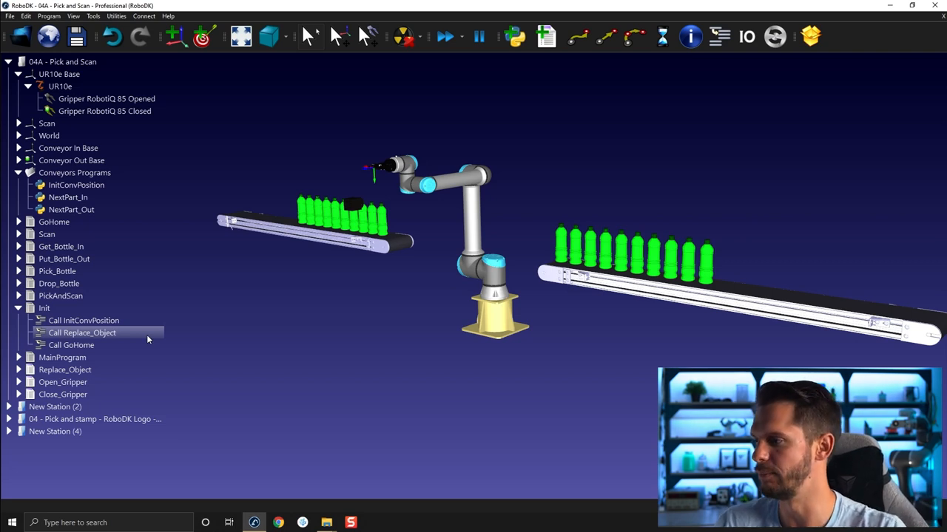
{"action": "mouse_move", "coordinate": [125, 336]}
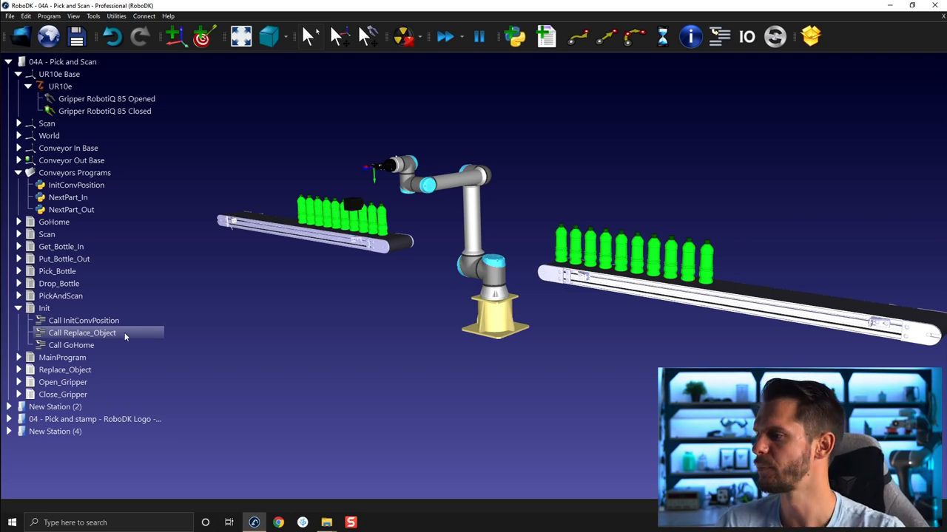
{"action": "right_click", "coordinate": [71, 345]}
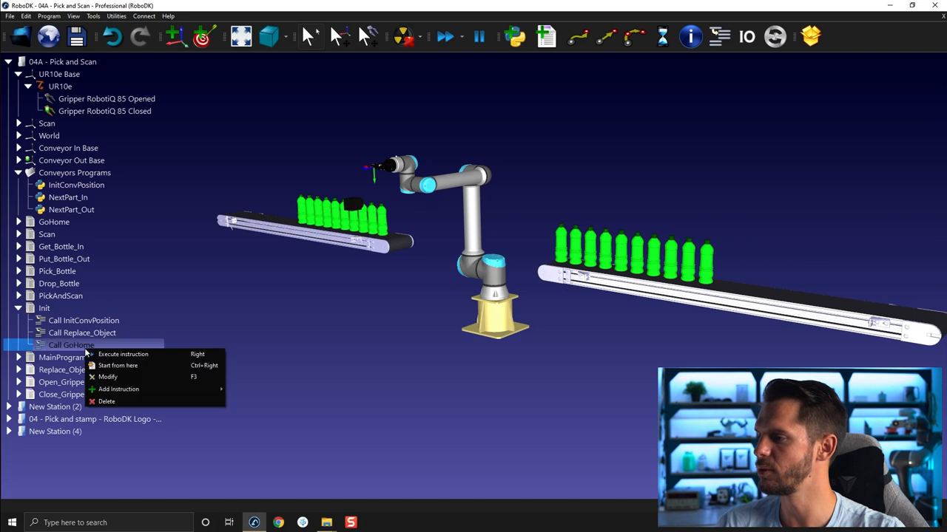
{"action": "left_click", "coordinate": [118, 301]}
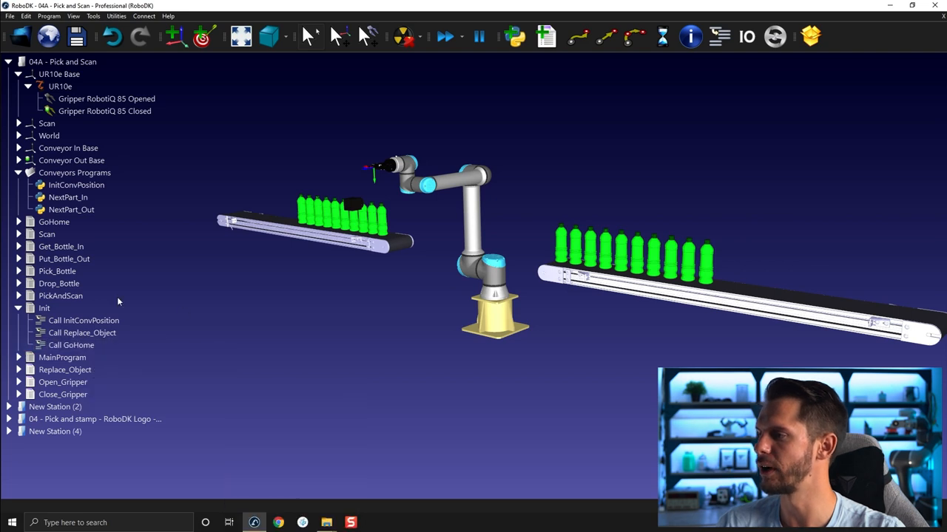
{"action": "left_click", "coordinate": [59, 283]}
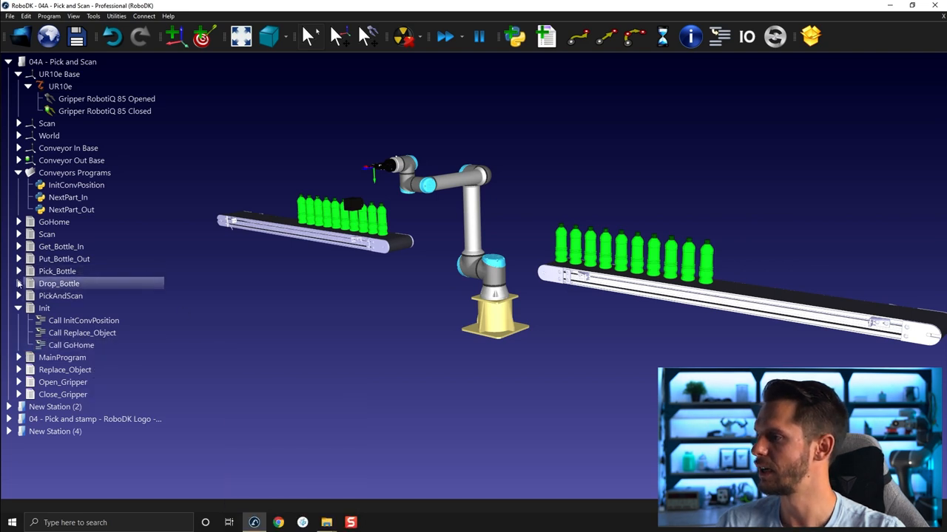
{"action": "left_click", "coordinate": [18, 283]}
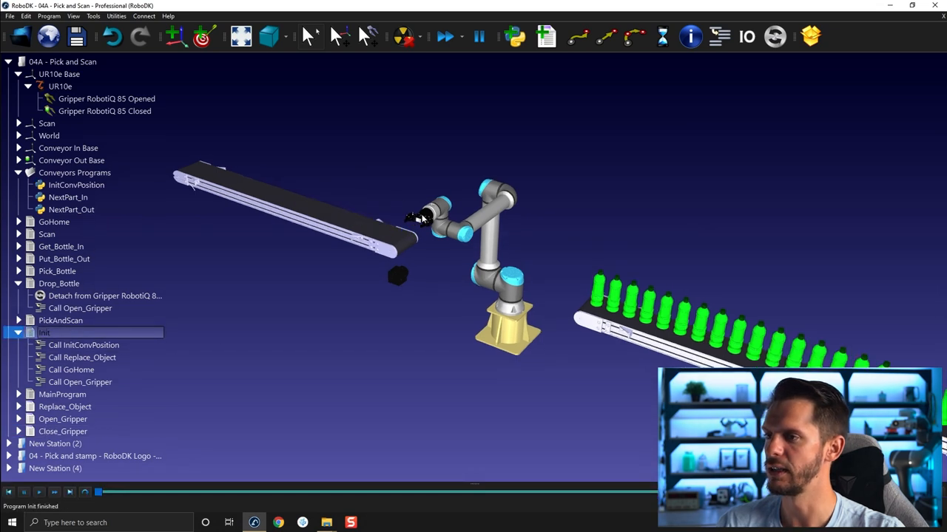
{"action": "mouse_move", "coordinate": [464, 37]}
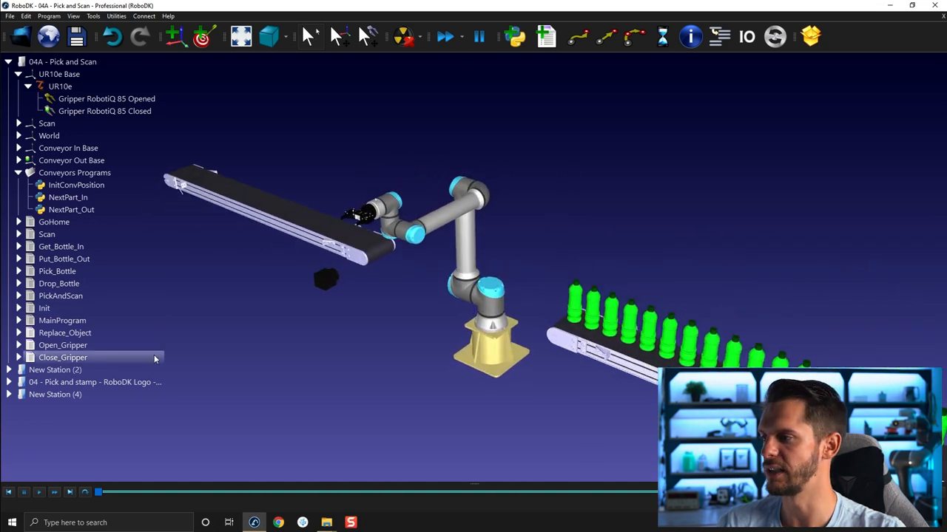
Run MainProgram to simulate the robot carrying a bottle in its closed gripper
{"action": "left_click", "coordinate": [62, 320]}
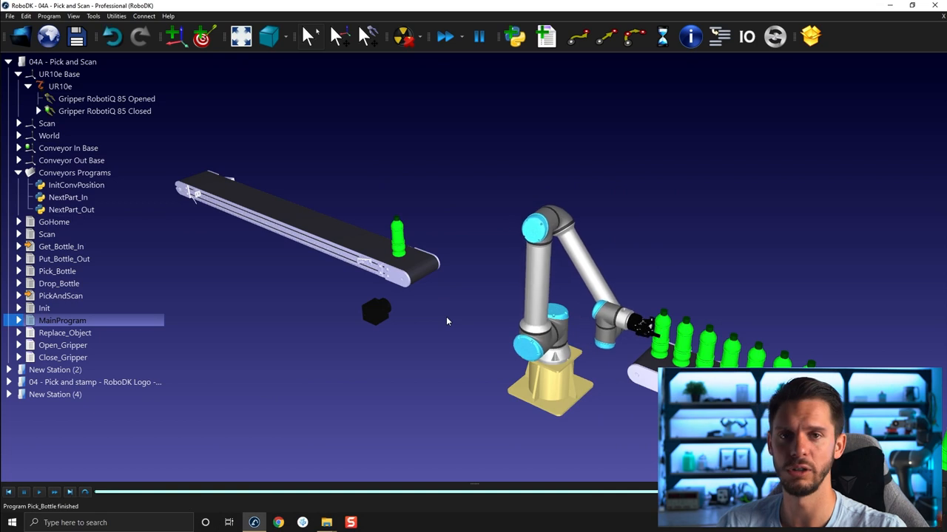
{"action": "left_click", "coordinate": [446, 36]}
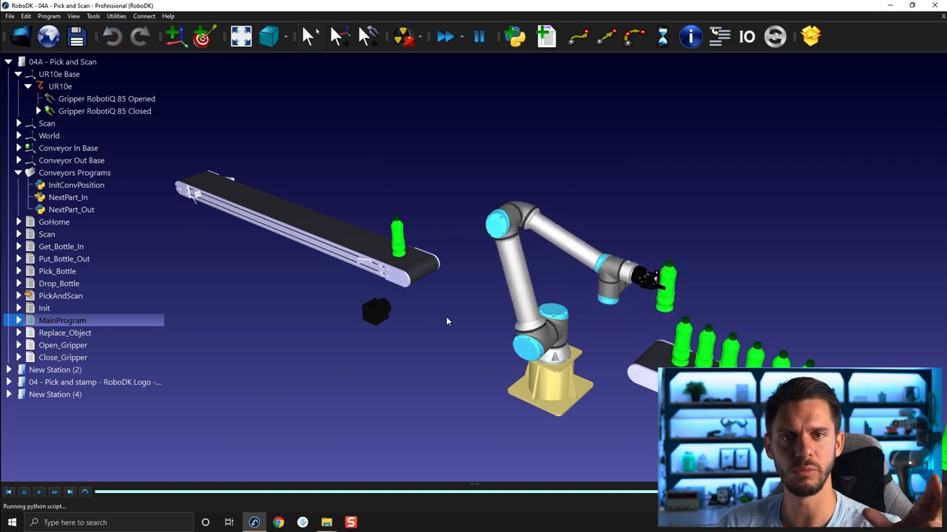